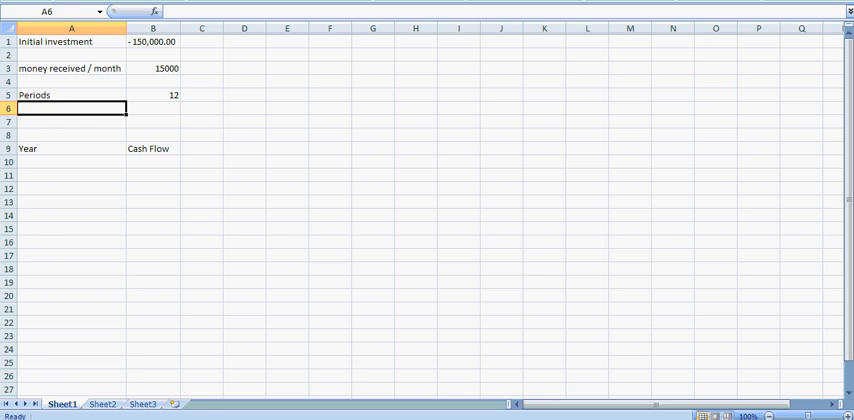
pyautogui.moveTo(440, 234)
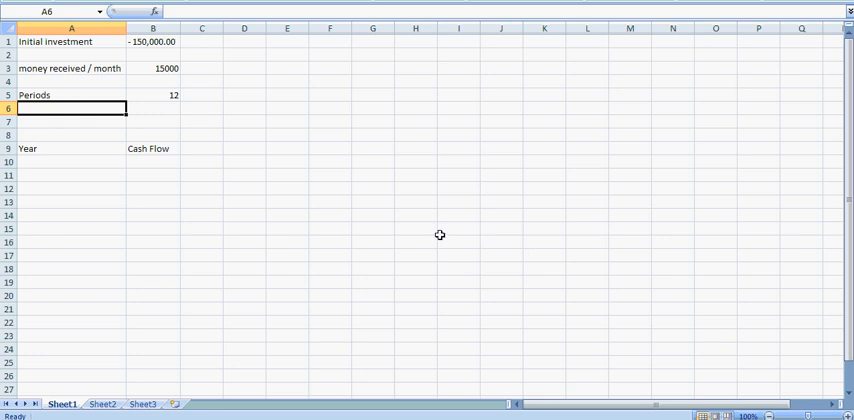
pyautogui.moveTo(212, 208)
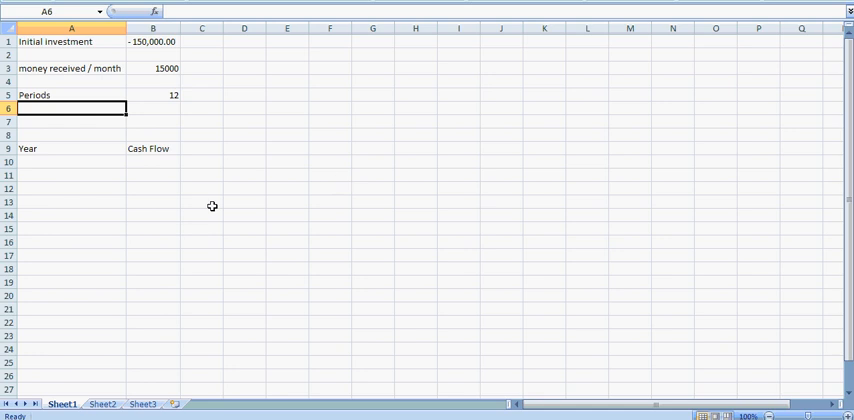
# Step: Enter the labels NPV, PV, PMT and NPER down column A below the table
pyautogui.write('NP')
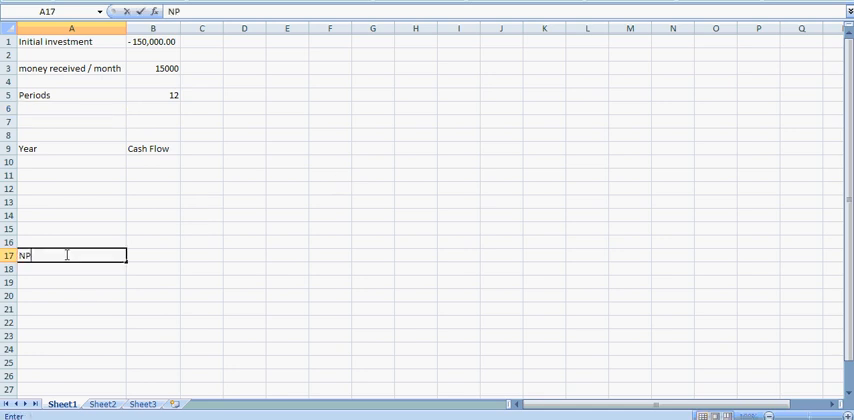
pyautogui.press('Enter')
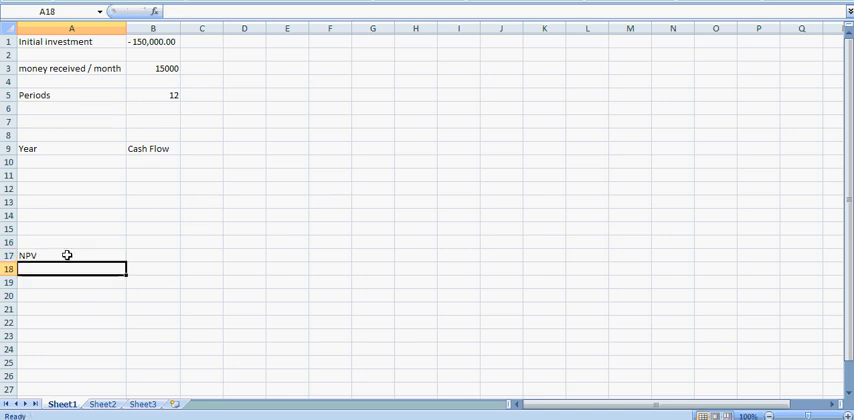
pyautogui.write('PV')
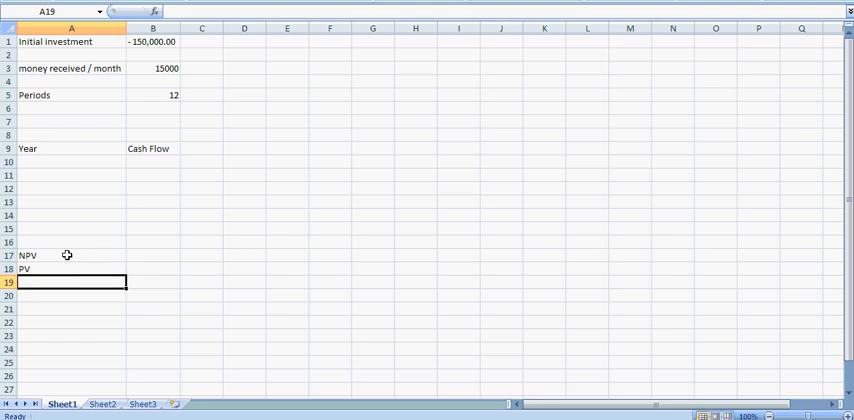
pyautogui.write('PMT')
pyautogui.click(72, 308)
pyautogui.write('amd')
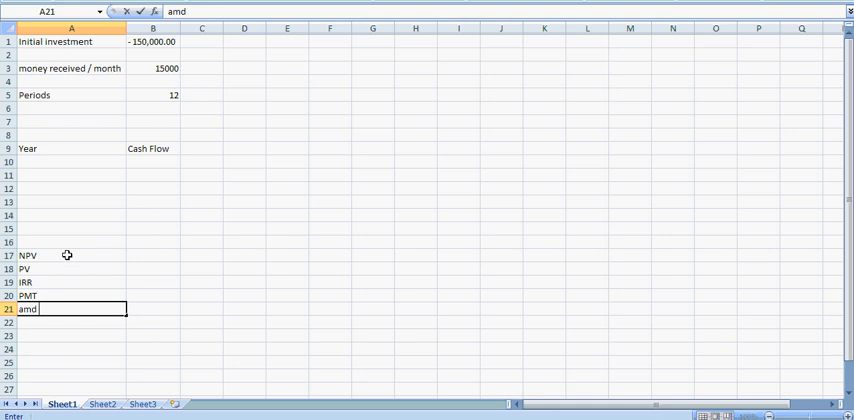
pyautogui.write('NPER')
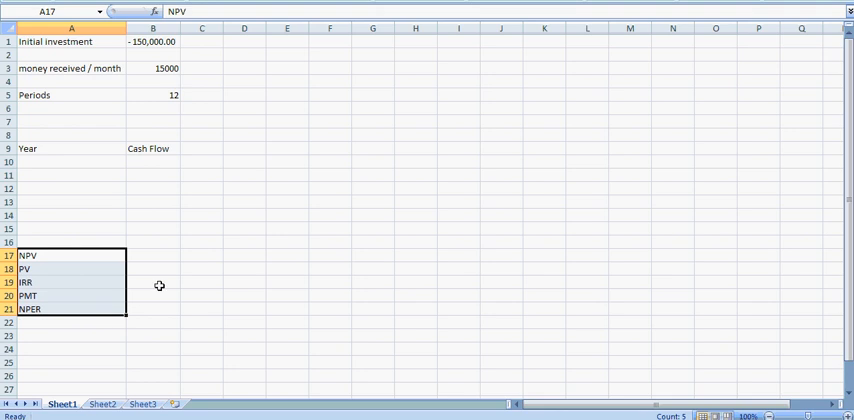
pyautogui.moveTo(204, 220)
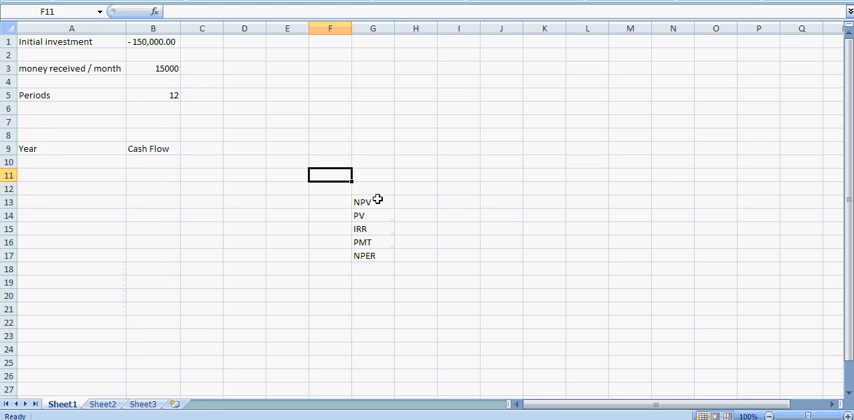
# Step: Review the moved IRR, PMT and NPER labels in column G
pyautogui.click(360, 228)
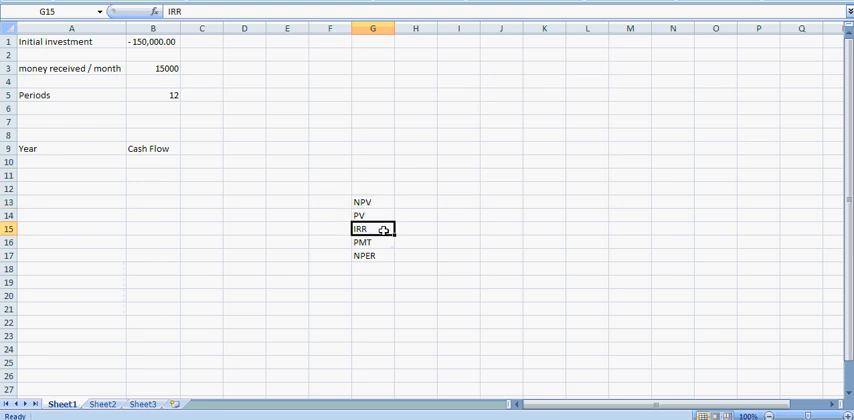
pyautogui.click(372, 242)
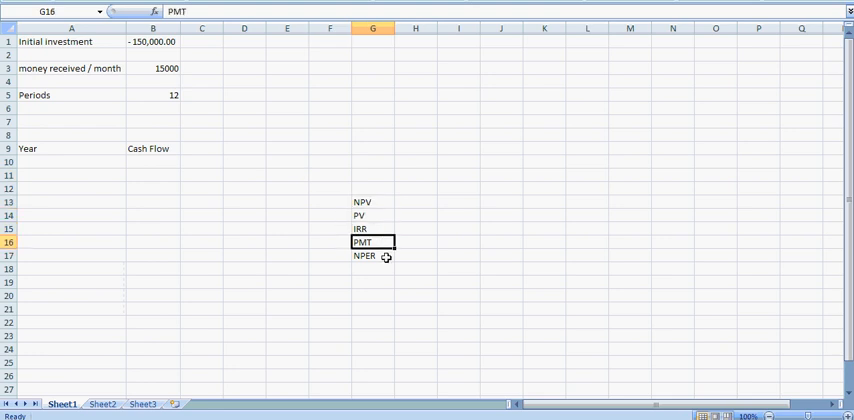
pyautogui.click(372, 254)
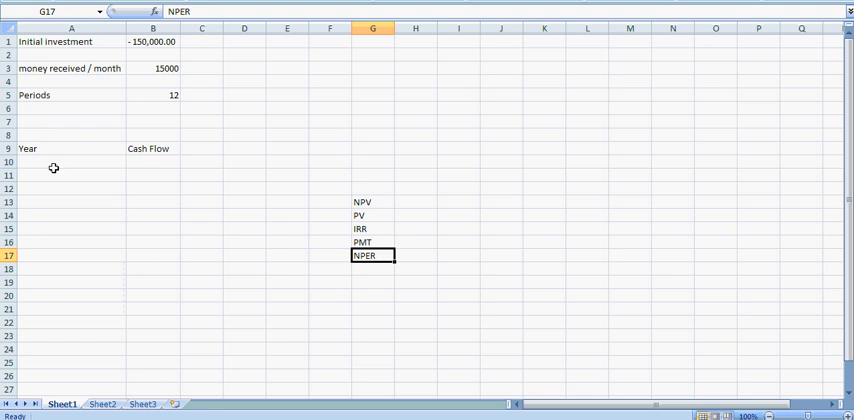
pyautogui.click(72, 162)
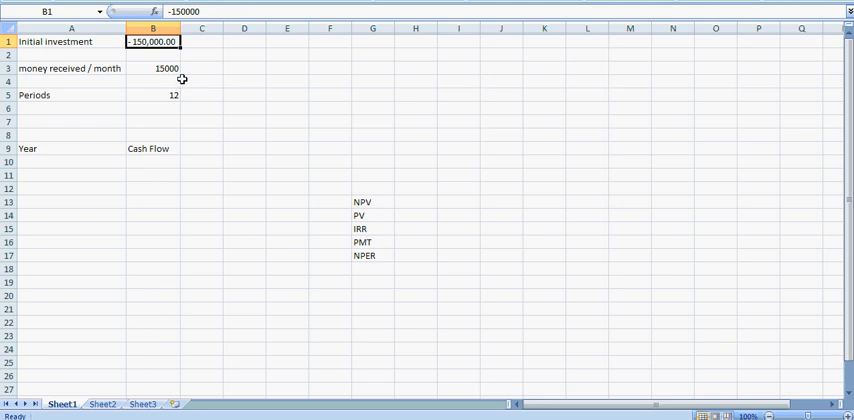
# Step: Format the monthly amount B3 as 15,000.00 to match the initial investment
pyautogui.click(152, 68)
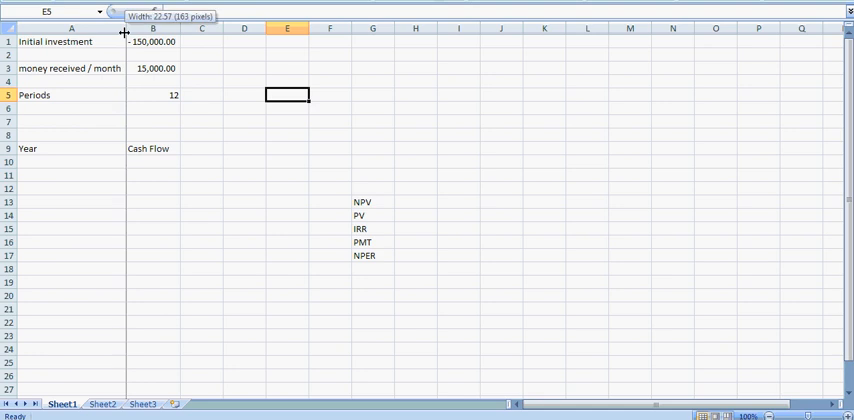
pyautogui.click(152, 68)
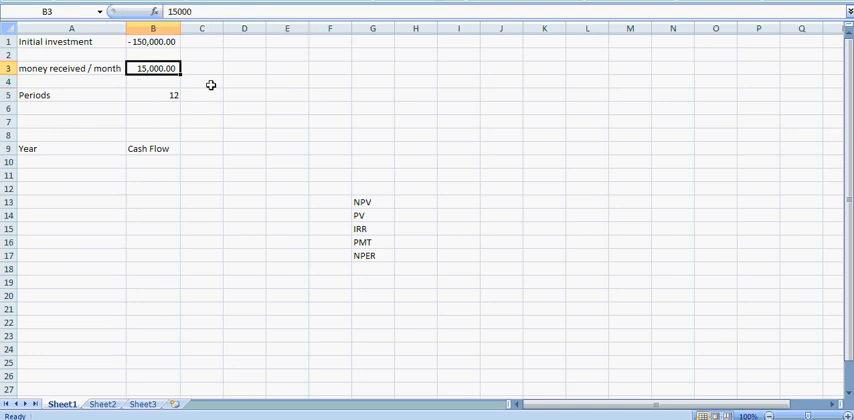
pyautogui.click(152, 94)
pyautogui.write(' (')
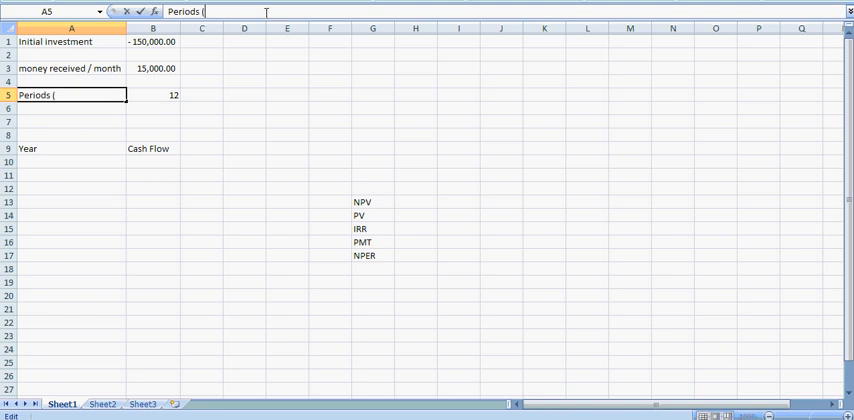
# Step: Rename A5 to 'Periods (Months)' and fill the Year column 0 through 12
pyautogui.write('Months)')
pyautogui.click(70, 162)
pyautogui.write('0')
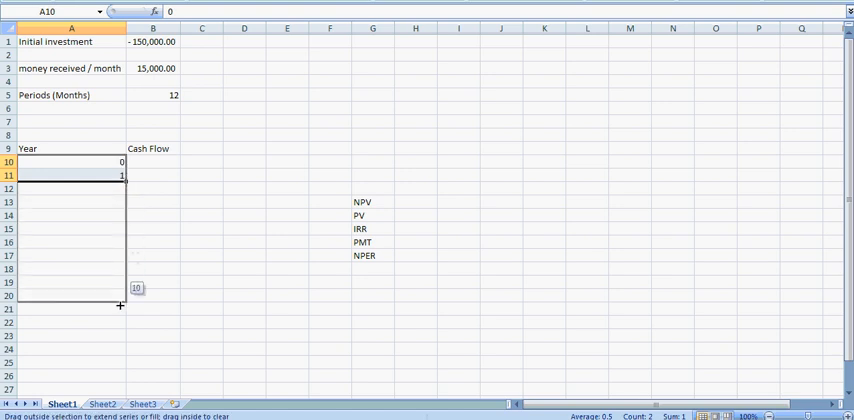
pyautogui.moveTo(120, 304); pyautogui.dragTo(120, 324)
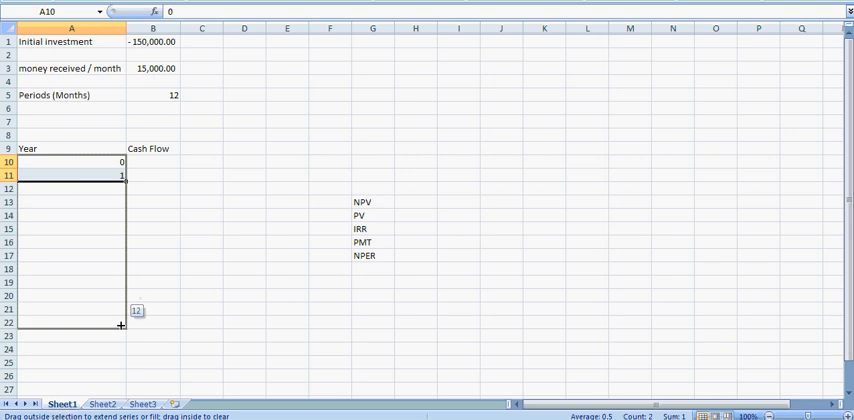
pyautogui.moveTo(120, 176); pyautogui.dragTo(120, 322)
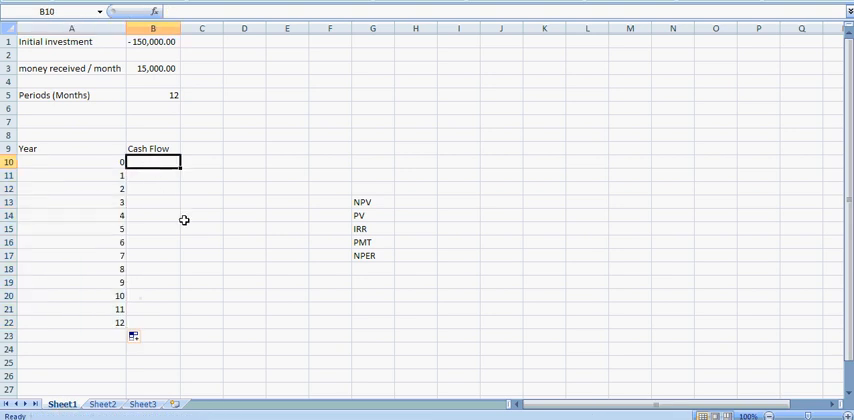
pyautogui.click(72, 160)
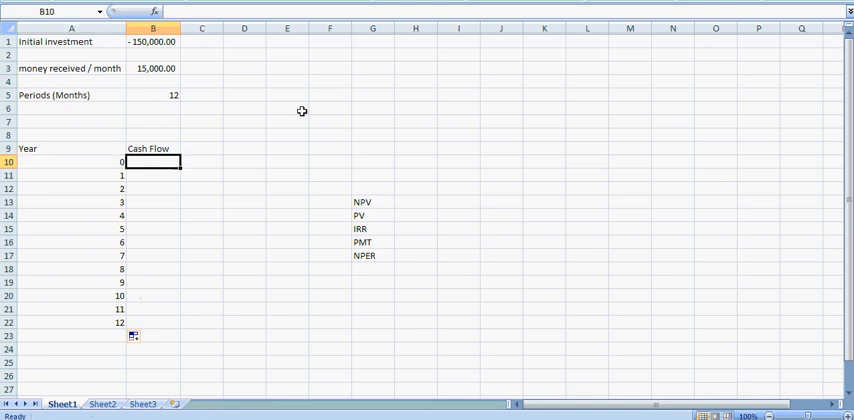
# Step: Enter the initial cash flow in B10 as -150,000.00
pyautogui.write('-150000')
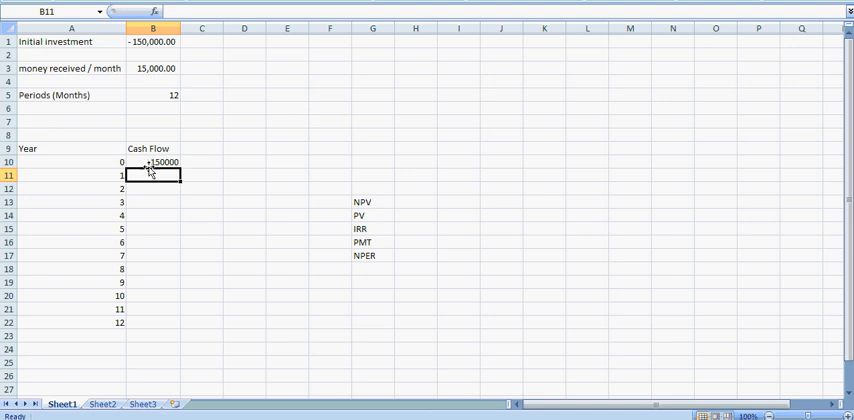
pyautogui.click(152, 160)
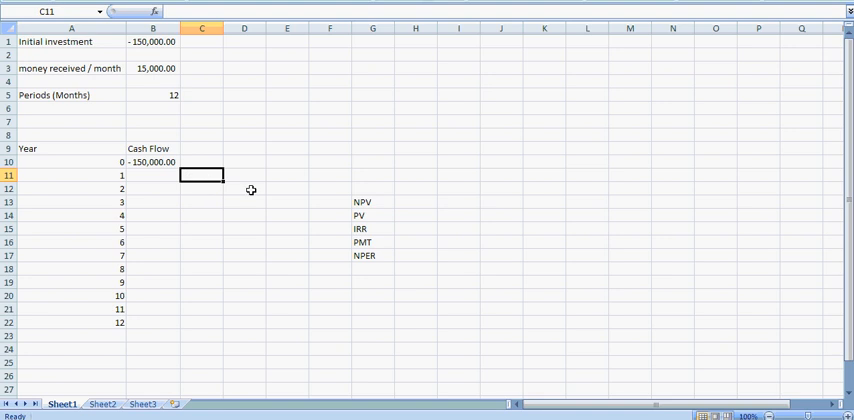
pyautogui.click(152, 68)
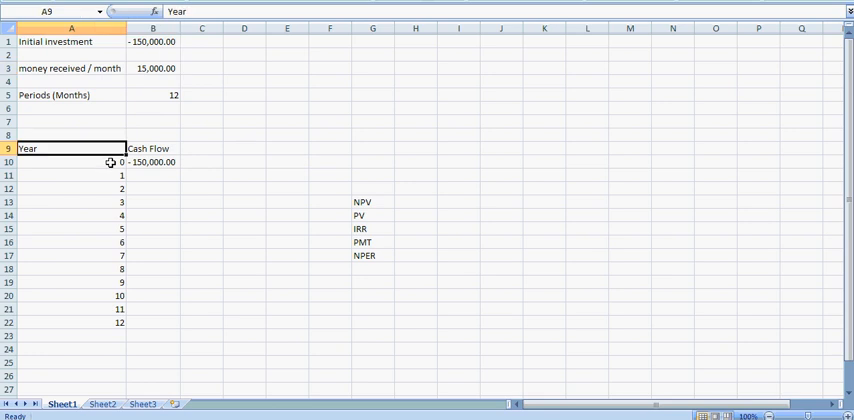
pyautogui.click(202, 228)
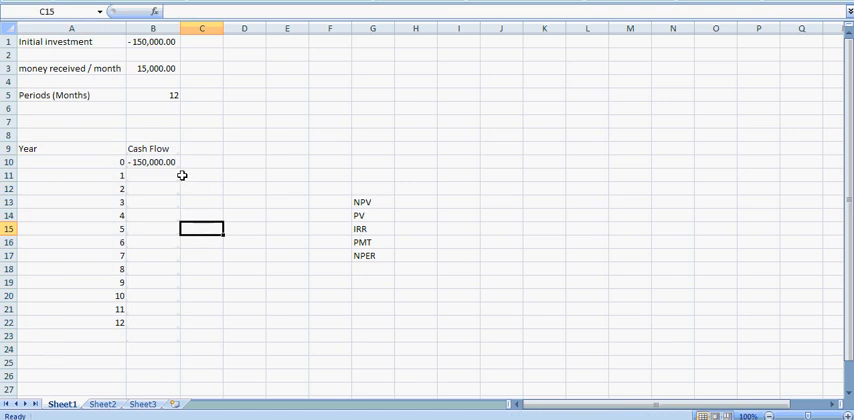
# Step: Link years 1–12 cash flows to =B3 so each shows 15,000.00
pyautogui.click(152, 176)
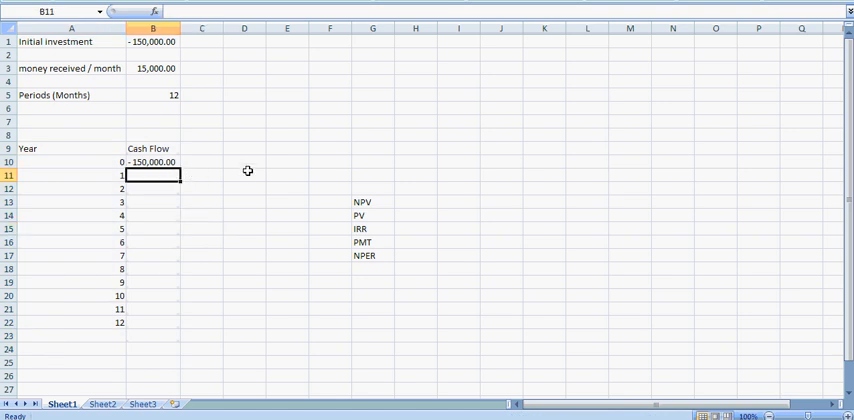
pyautogui.write('=B3')
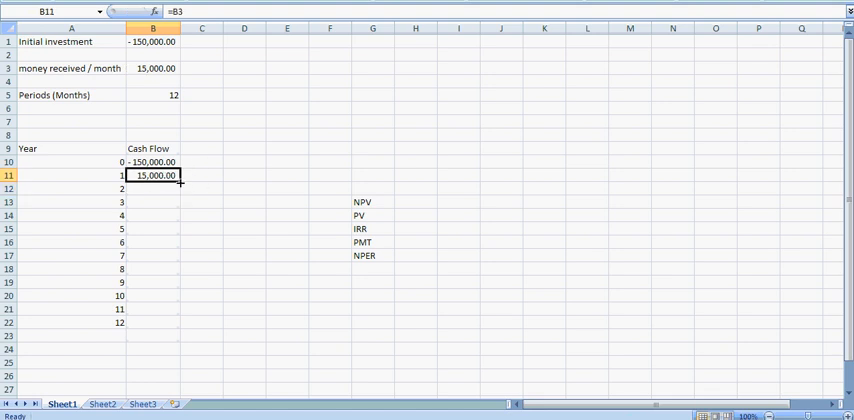
pyautogui.moveTo(152, 176); pyautogui.dragTo(152, 322)
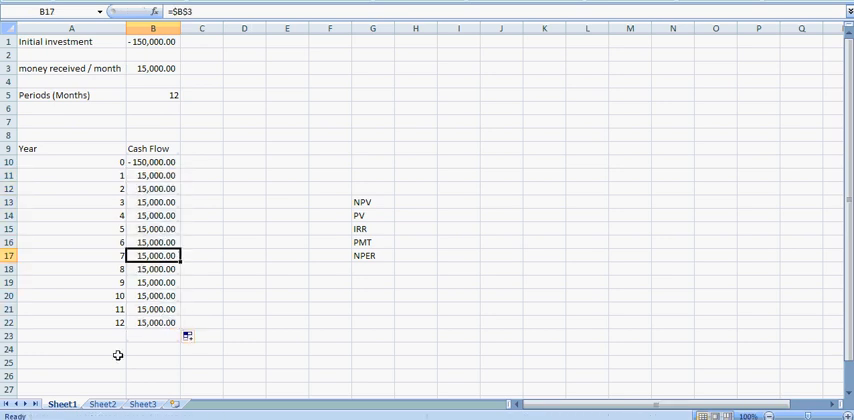
pyautogui.click(72, 348)
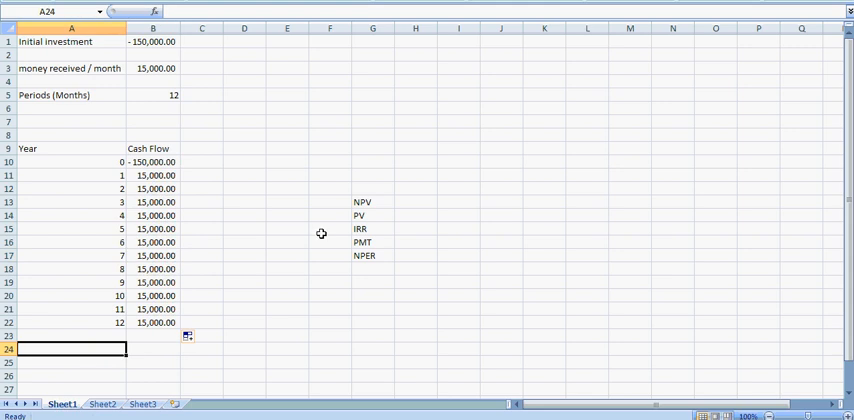
# Step: Check the NPV and NPER labels in G13 and G17
pyautogui.click(372, 202)
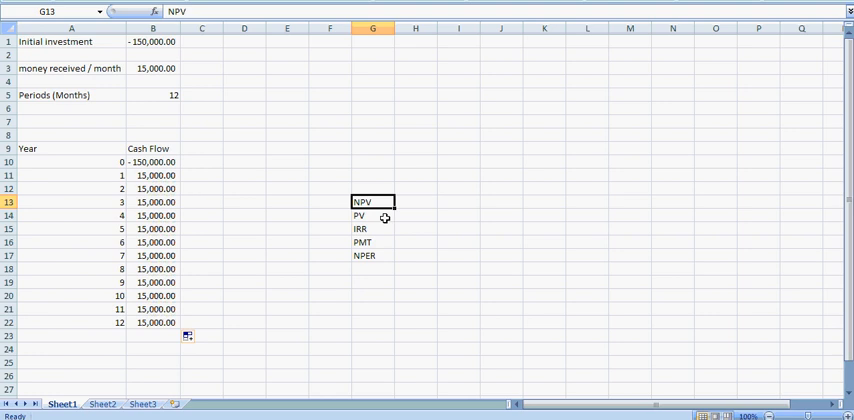
pyautogui.click(372, 228)
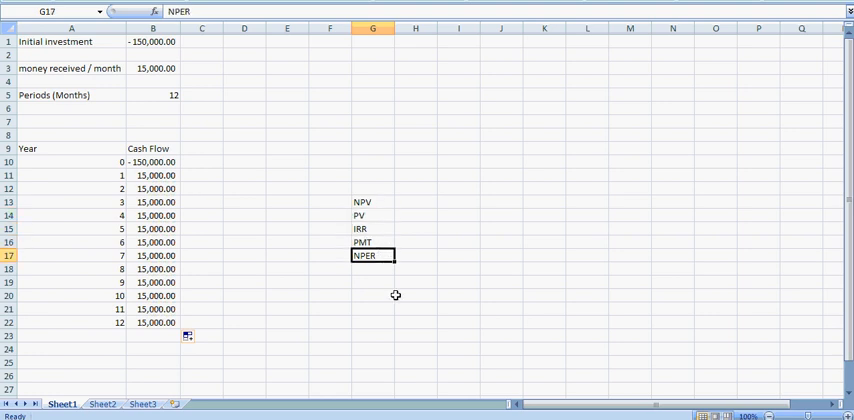
pyautogui.click(372, 202)
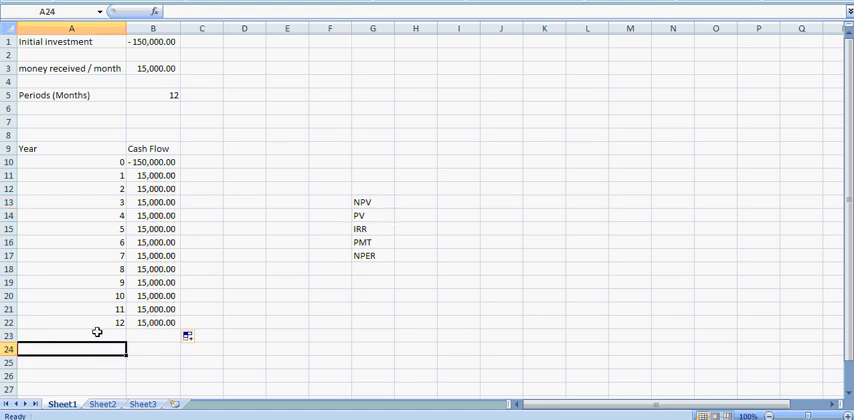
# Step: Label A24 as NPV and review the cash-flow range B10:B22 before the result cell
pyautogui.write('NPV')
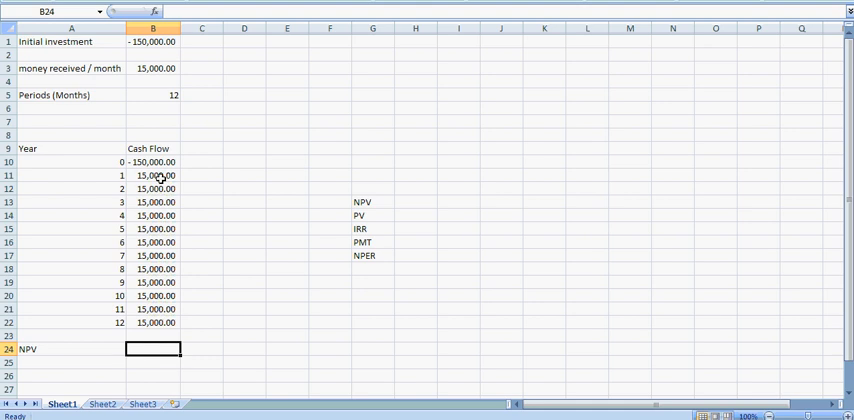
pyautogui.moveTo(152, 176); pyautogui.dragTo(152, 322)
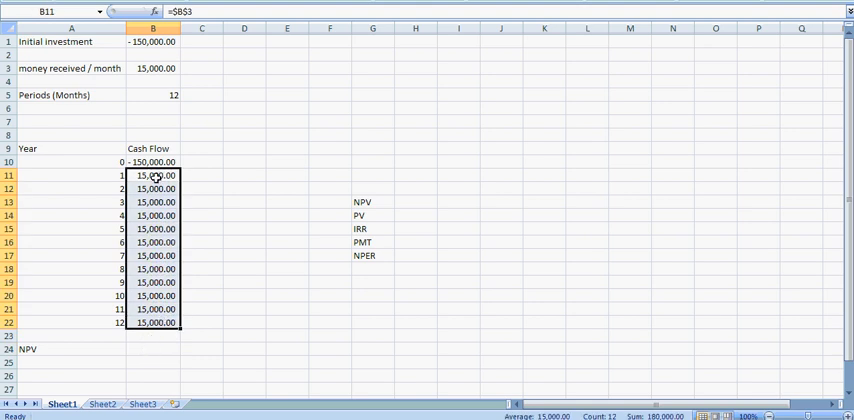
pyautogui.click(152, 160)
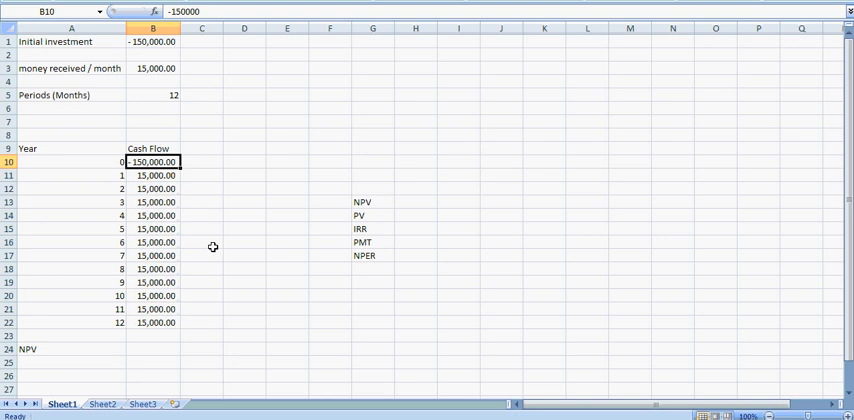
pyautogui.click(372, 214)
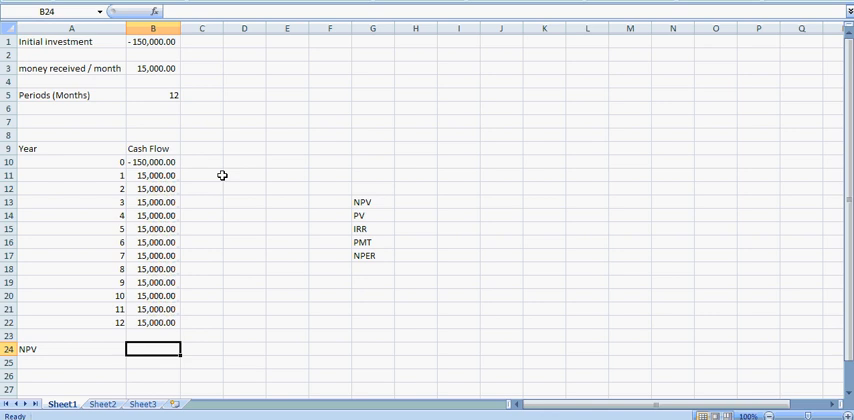
pyautogui.moveTo(224, 172)
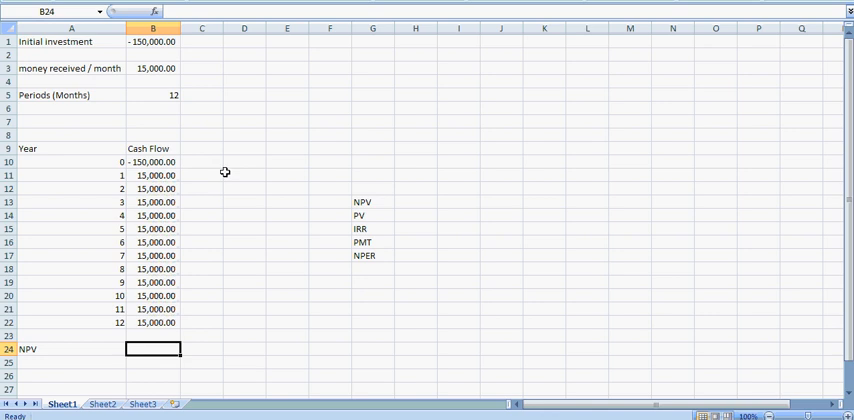
pyautogui.moveTo(372, 230)
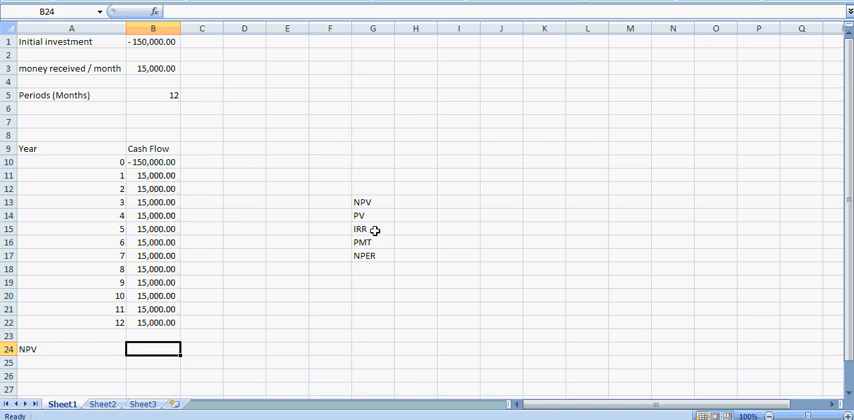
pyautogui.moveTo(268, 116)
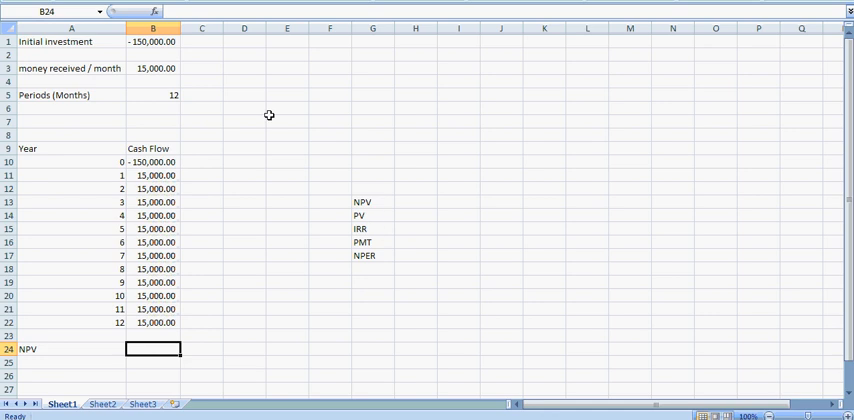
# Step: Add a 'Discount rate' label in E1 with 6% in G1
pyautogui.write('Discount rate')
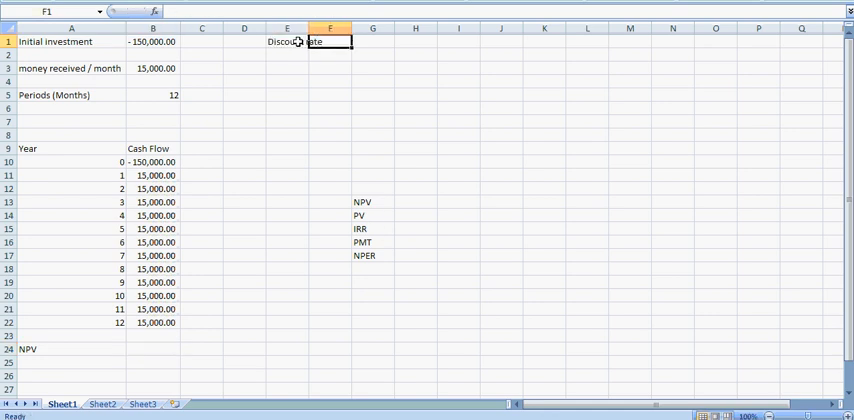
pyautogui.write('6%')
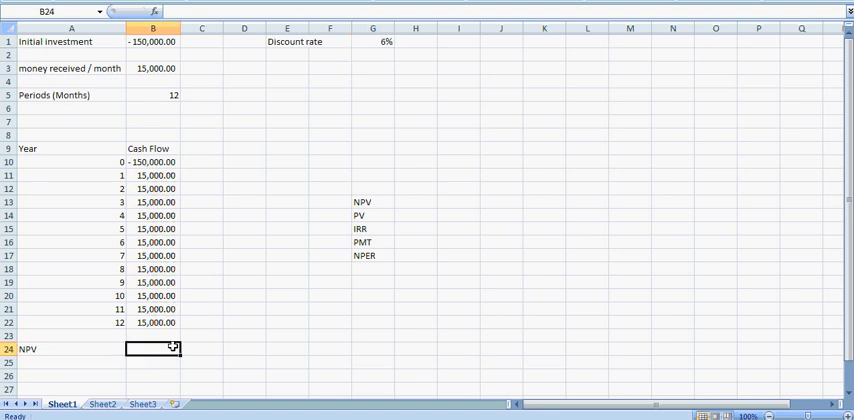
# Step: Enter =NPV(G1,B11:B22)+B10 in B24, giving 24,242.34
pyautogui.write('=npv')
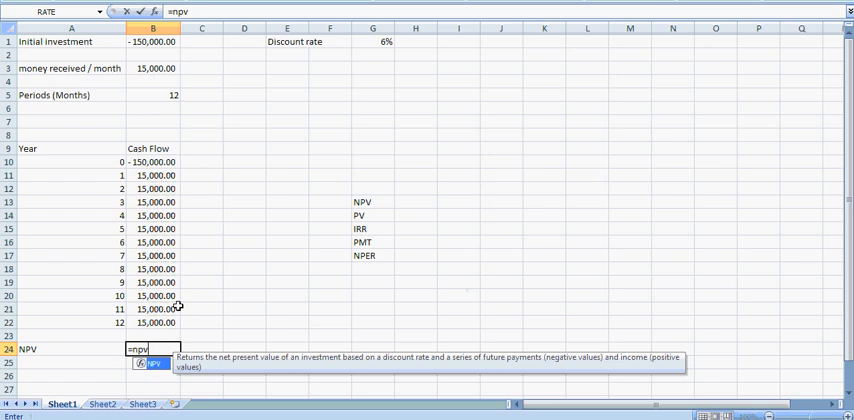
pyautogui.write('(')
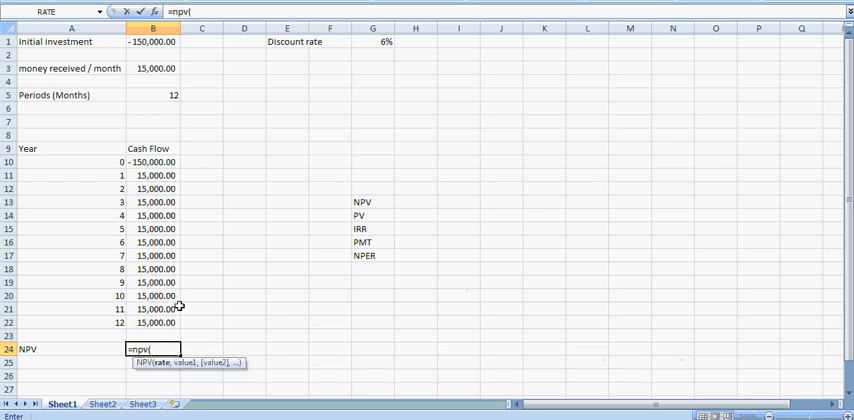
pyautogui.moveTo(212, 320)
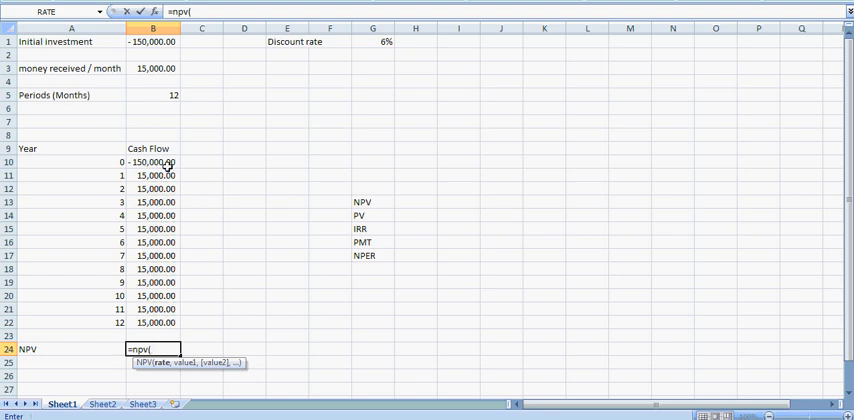
pyautogui.moveTo(164, 200)
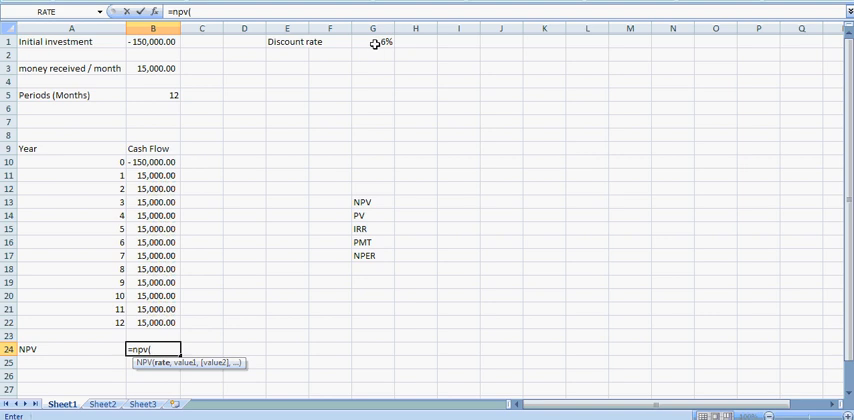
pyautogui.click(372, 42)
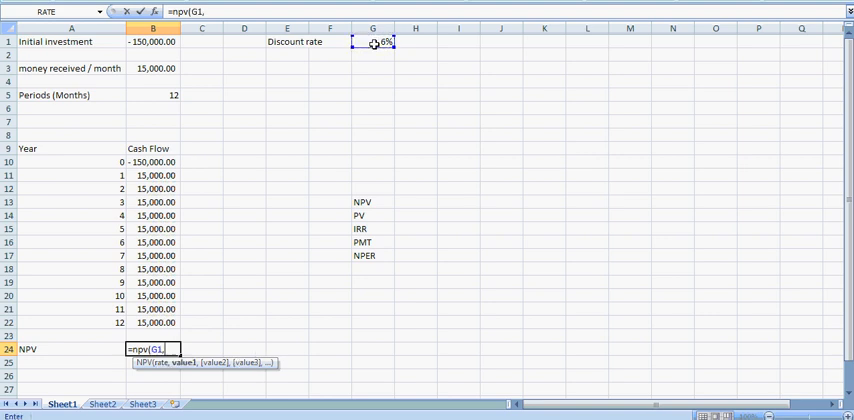
pyautogui.moveTo(152, 176); pyautogui.dragTo(152, 322)
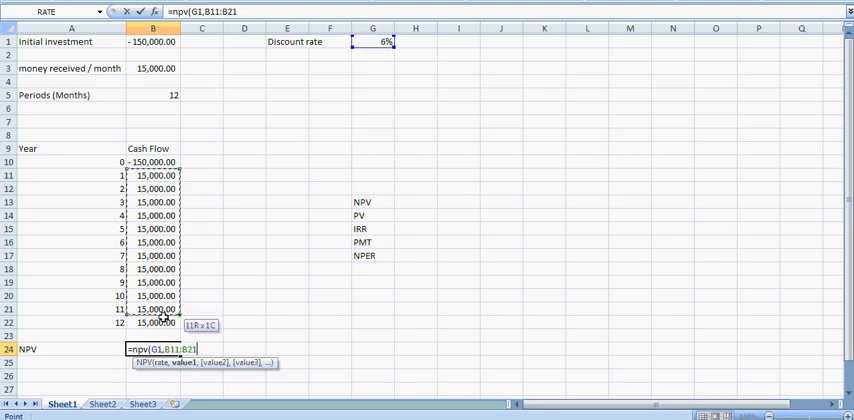
pyautogui.click(152, 322)
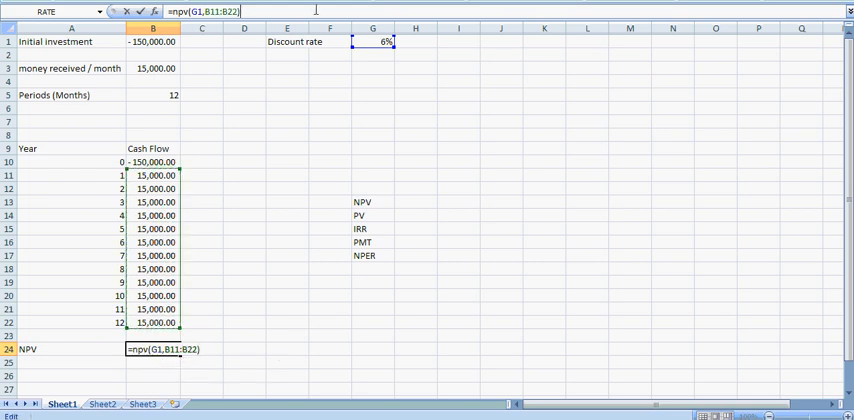
pyautogui.moveTo(474, 16)
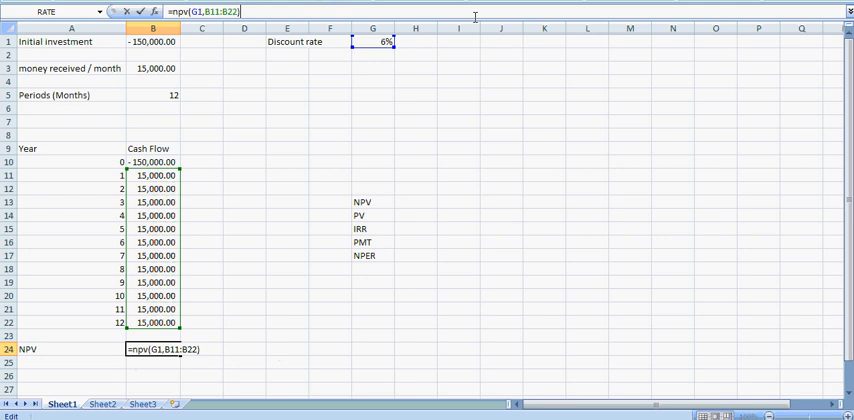
pyautogui.write('+')
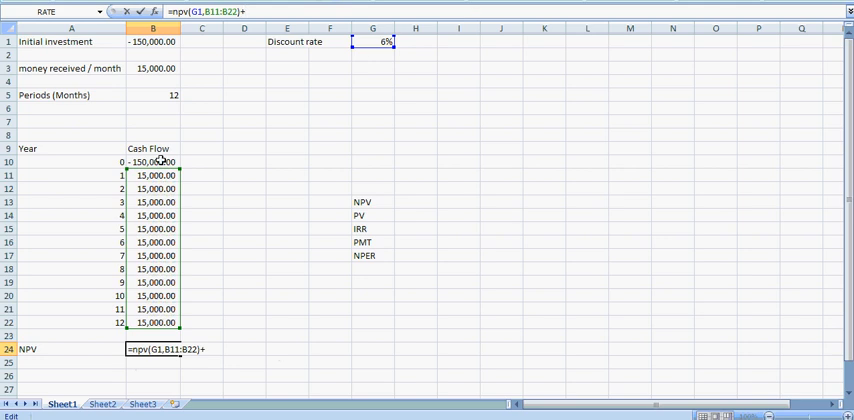
pyautogui.click(152, 160)
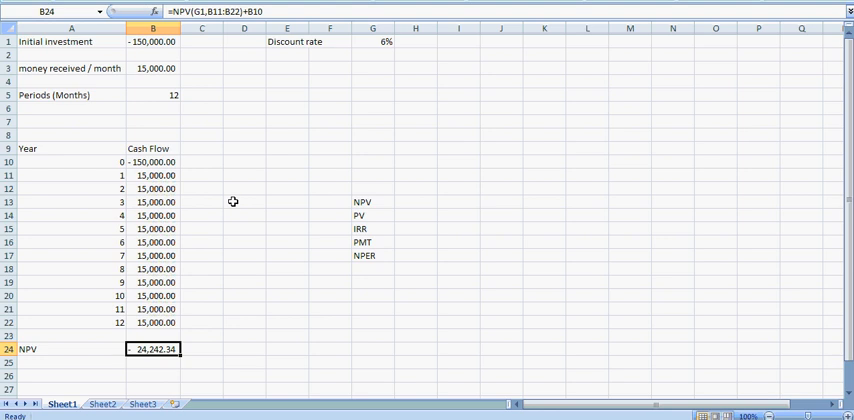
# Step: Label a PV row and start a =PV( formula in B26
pyautogui.scroll(-3)
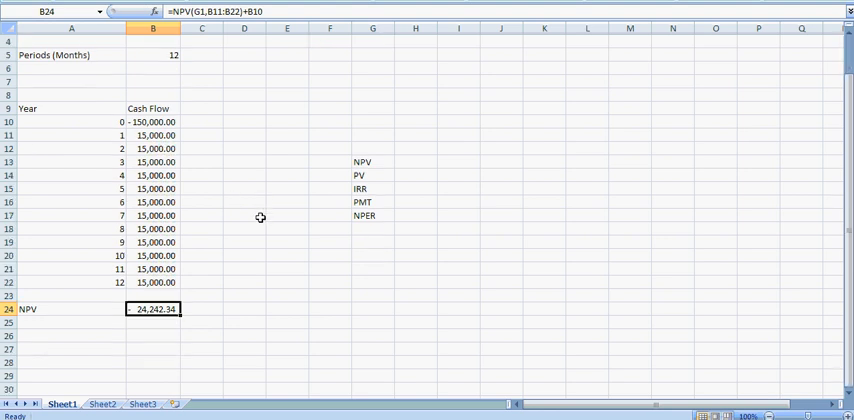
pyautogui.write('PV')
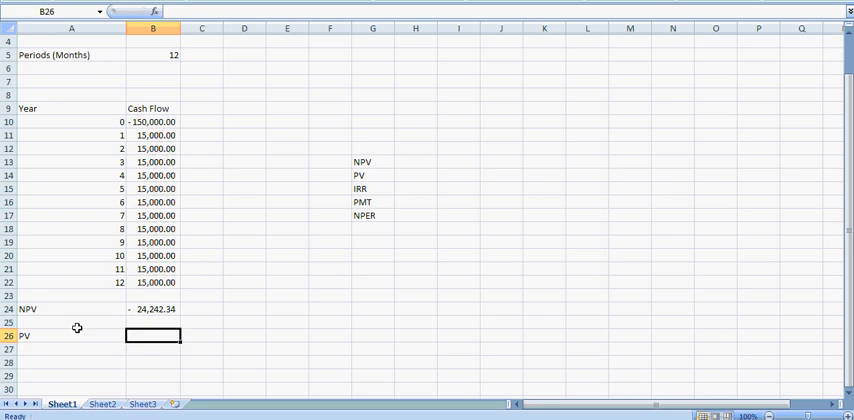
pyautogui.write('=pv')
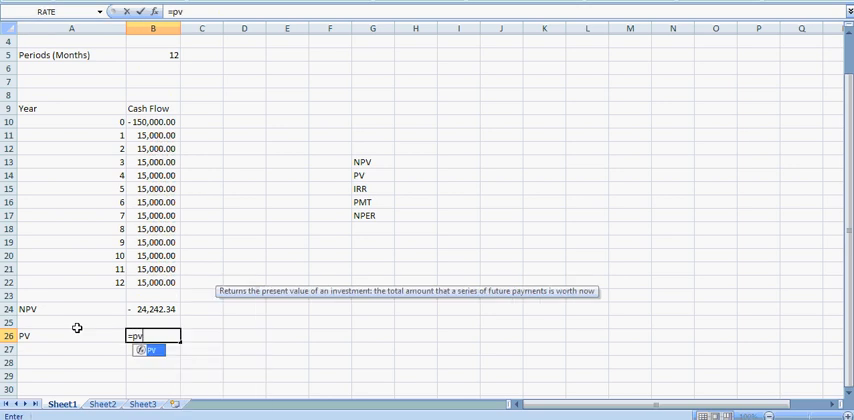
pyautogui.write('(')
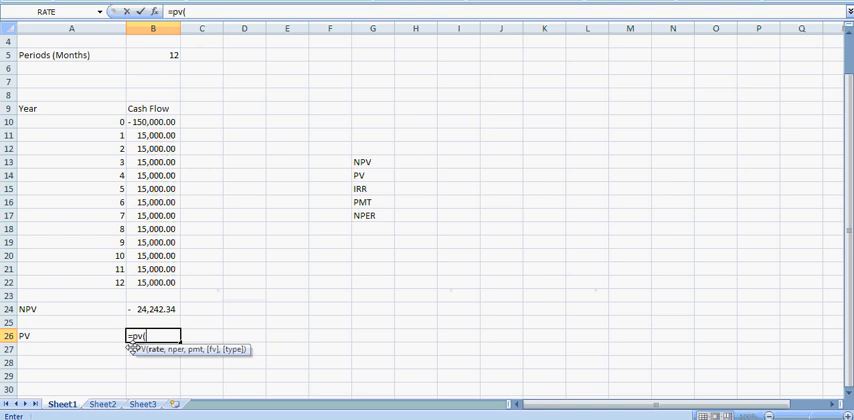
pyautogui.moveTo(212, 328)
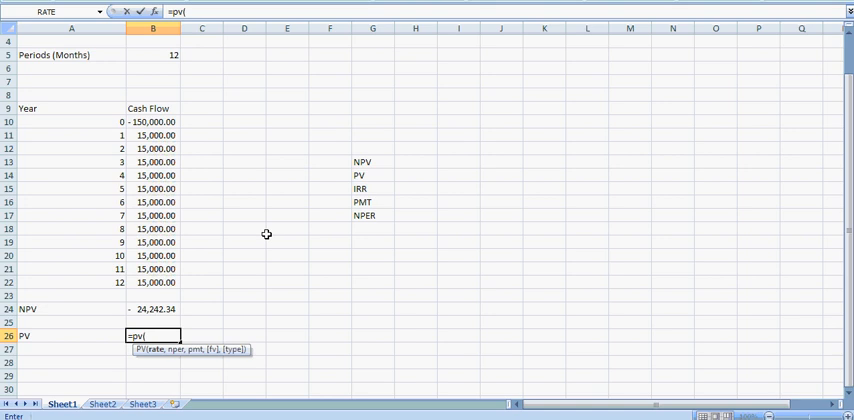
pyautogui.moveTo(848, 36); pyautogui.dragTo(848, 178)
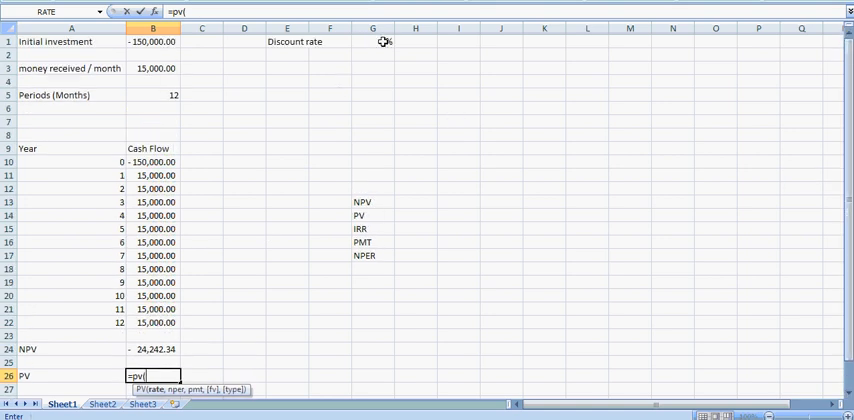
# Step: Complete =PV(G1,B5,B3) from rate, periods and monthly amount, giving -£125,757.66
pyautogui.click(372, 42)
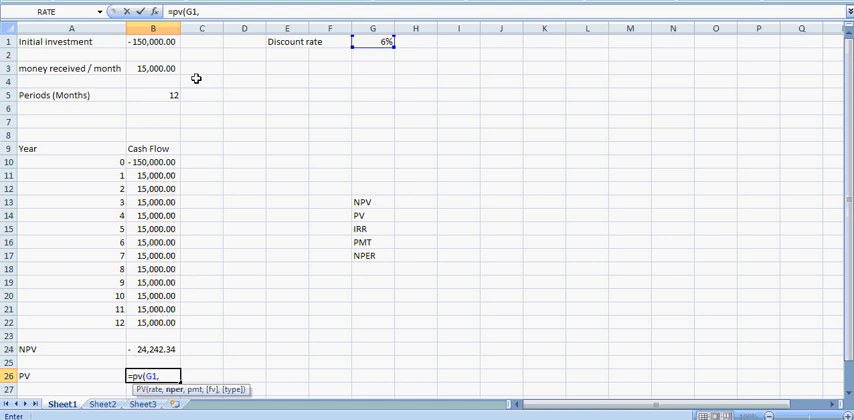
pyautogui.click(152, 94)
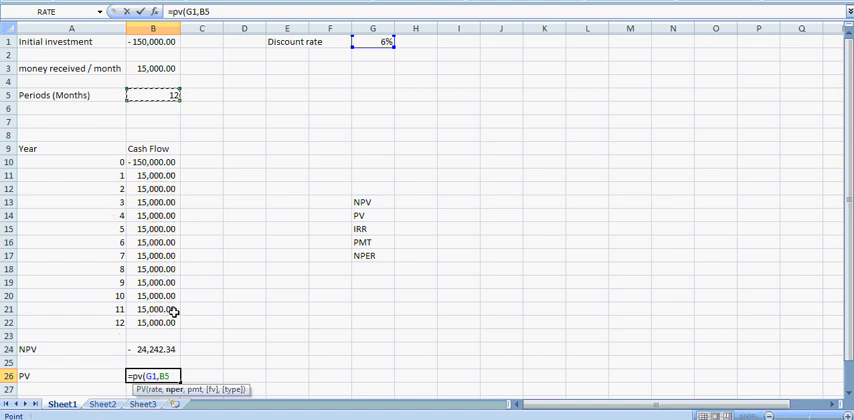
pyautogui.write(',')
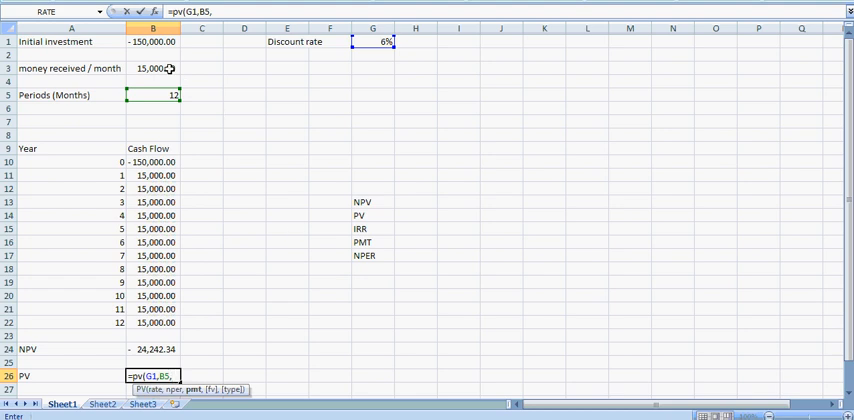
pyautogui.click(152, 68)
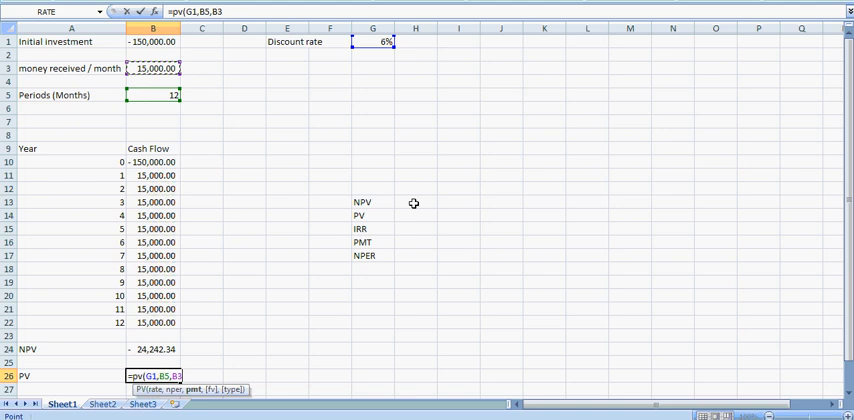
pyautogui.moveTo(262, 354)
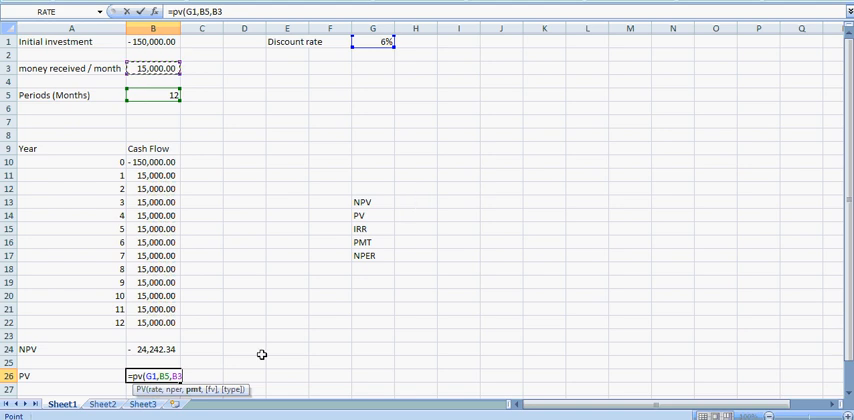
pyautogui.moveTo(264, 324)
pyautogui.write(')')
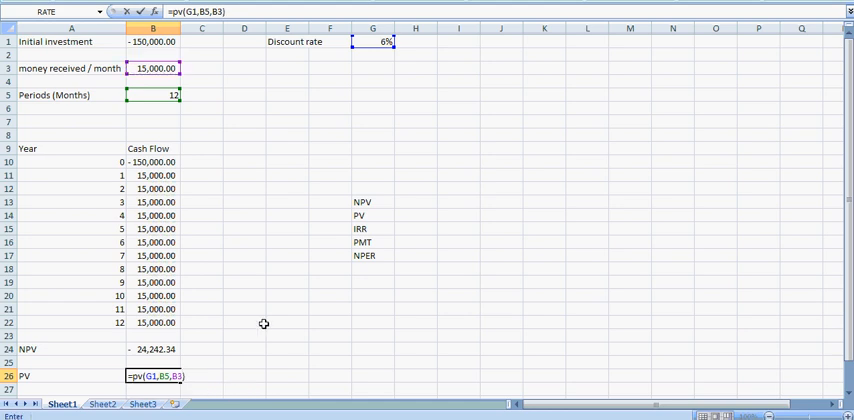
pyautogui.press('Enter')
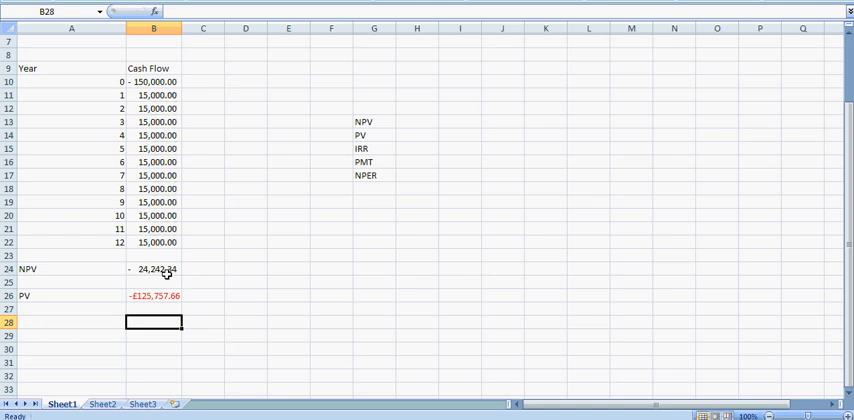
# Step: Rewrite B24 as =NPV(G1,B11:B22)+B10 and verify it against the PV result
pyautogui.click(154, 268)
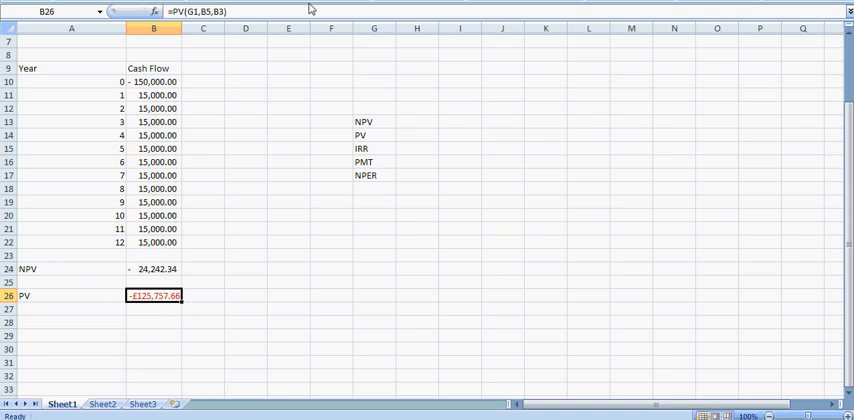
pyautogui.doubleClick(152, 296)
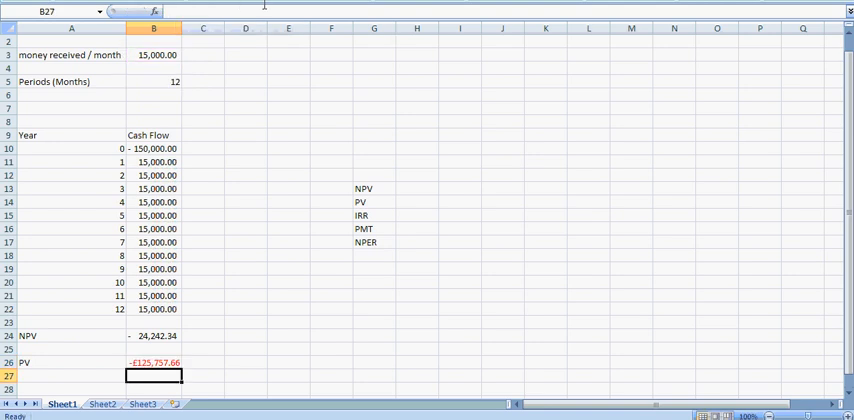
pyautogui.scroll(-3)
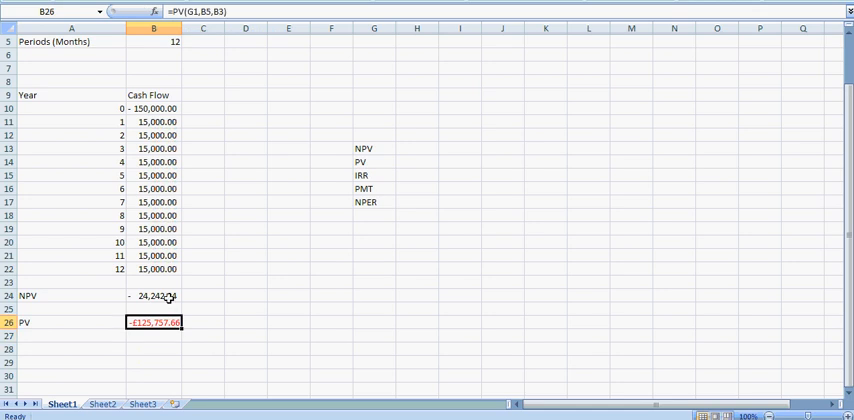
pyautogui.write('=NPV(G1,B11:B22)+B10')
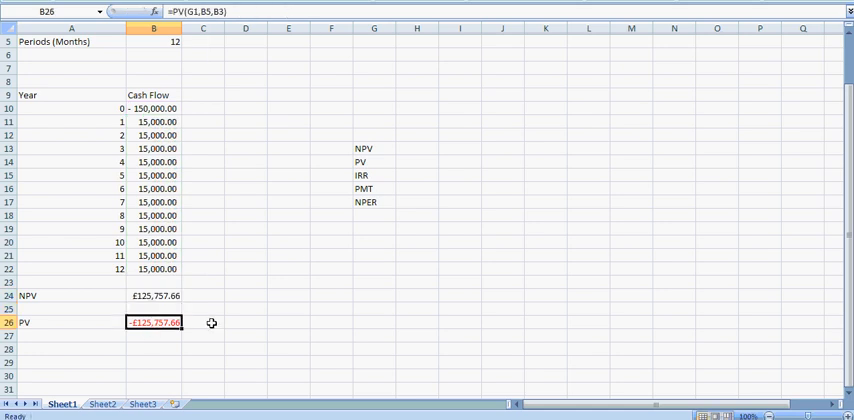
pyautogui.moveTo(208, 208)
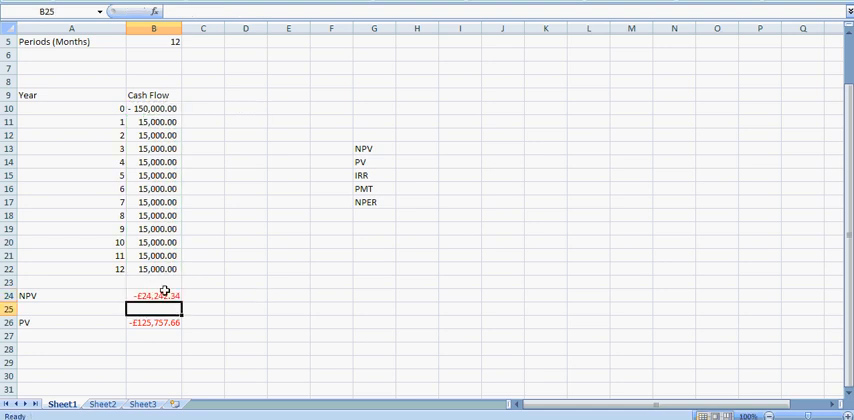
pyautogui.click(152, 296)
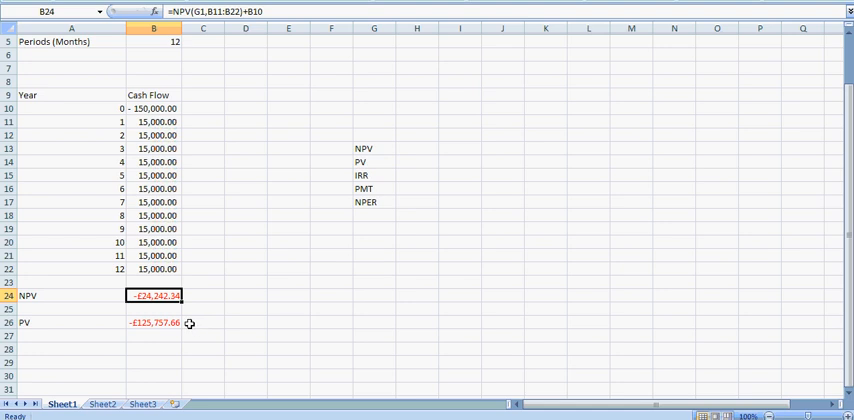
pyautogui.moveTo(268, 228)
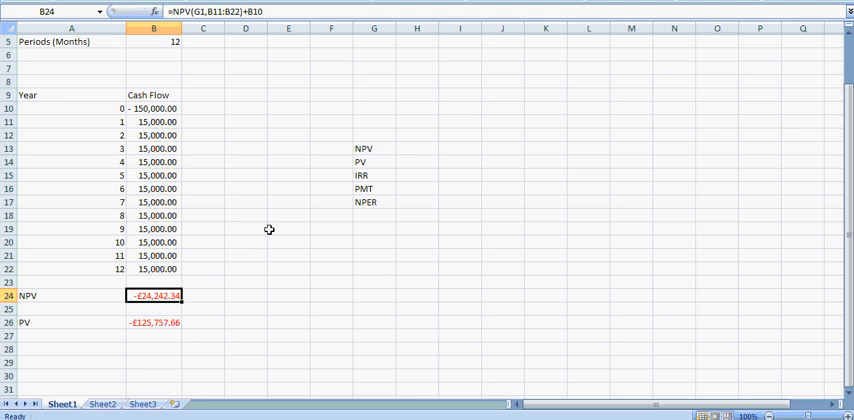
pyautogui.moveTo(164, 324)
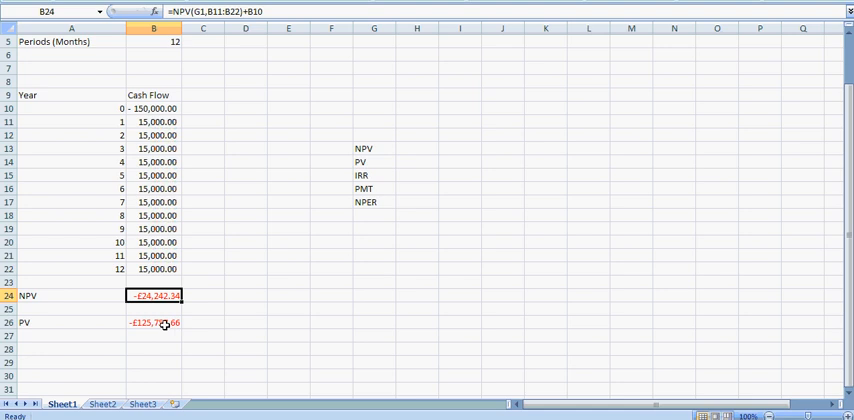
# Step: Append -B10 to the PV formula in B26 so it shows £24,242.34, matching the NPV
pyautogui.click(152, 322)
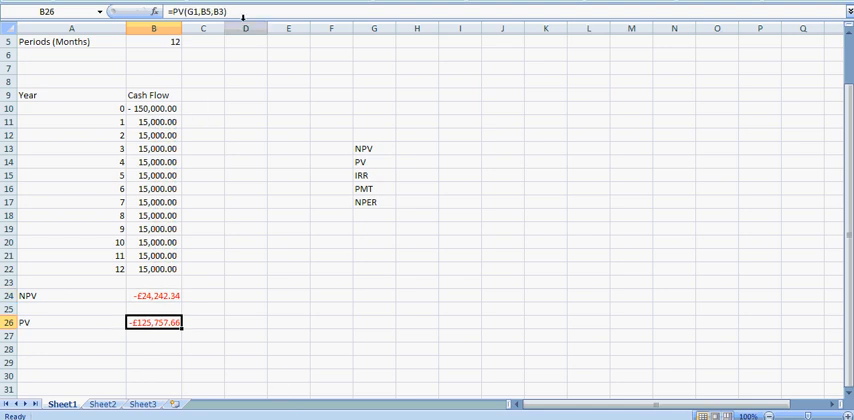
pyautogui.doubleClick(152, 322)
pyautogui.write('-B10')
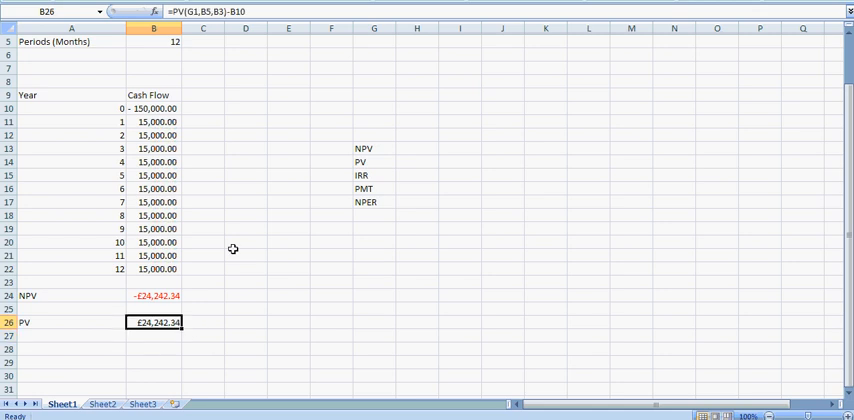
pyautogui.doubleClick(152, 322)
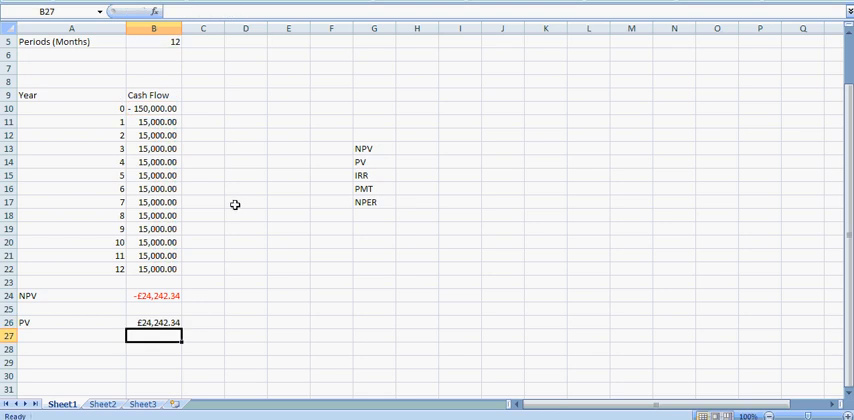
pyautogui.click(154, 296)
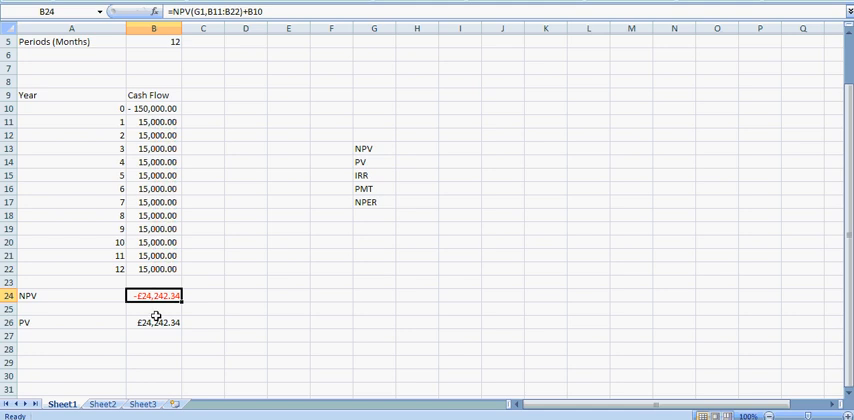
pyautogui.click(154, 322)
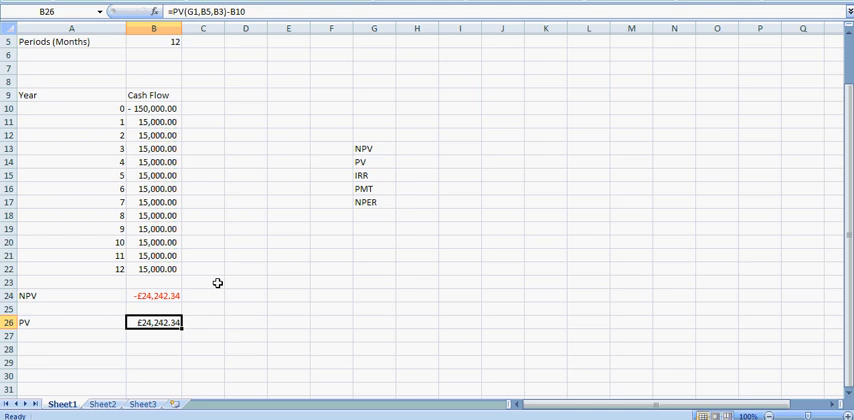
pyautogui.moveTo(236, 118)
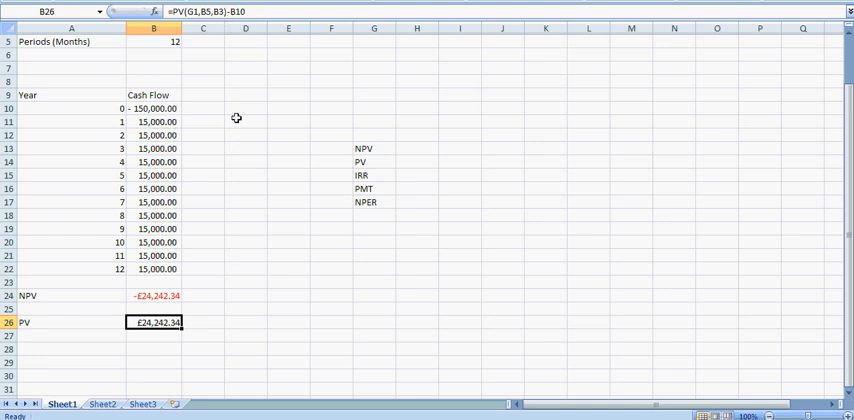
# Step: Enter =IRR(B10:B22) in B28 beside the IRR label, returning the project's internal rate of return
pyautogui.click(372, 176)
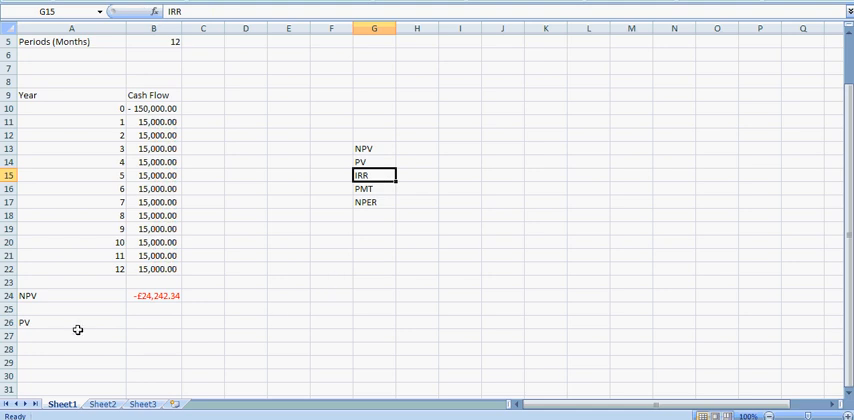
pyautogui.moveTo(492, 202)
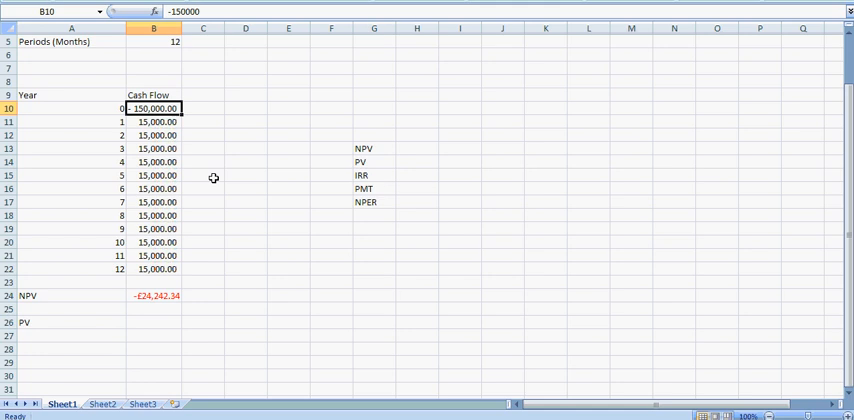
pyautogui.moveTo(48, 364)
pyautogui.write('IRR')
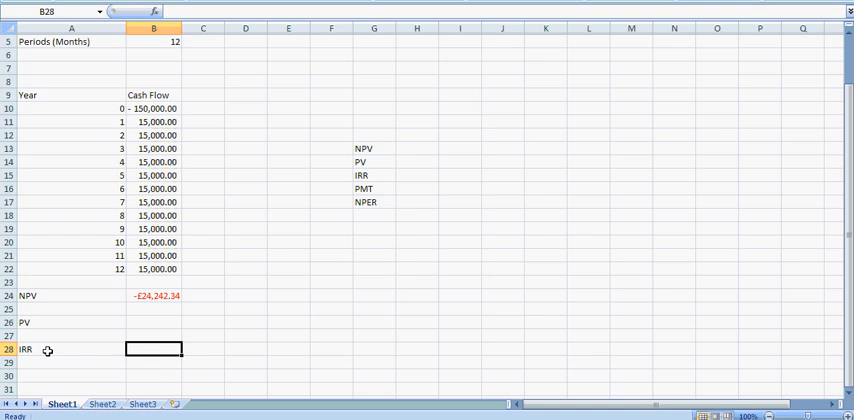
pyautogui.write('=irr(')
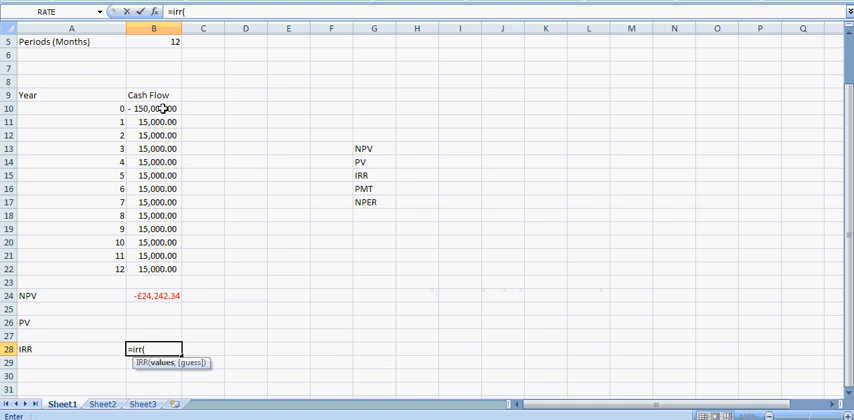
pyautogui.moveTo(152, 108); pyautogui.dragTo(152, 162)
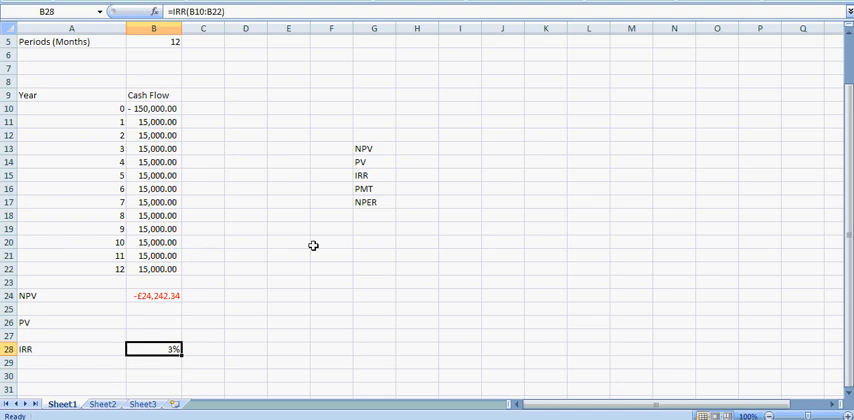
pyautogui.moveTo(312, 240)
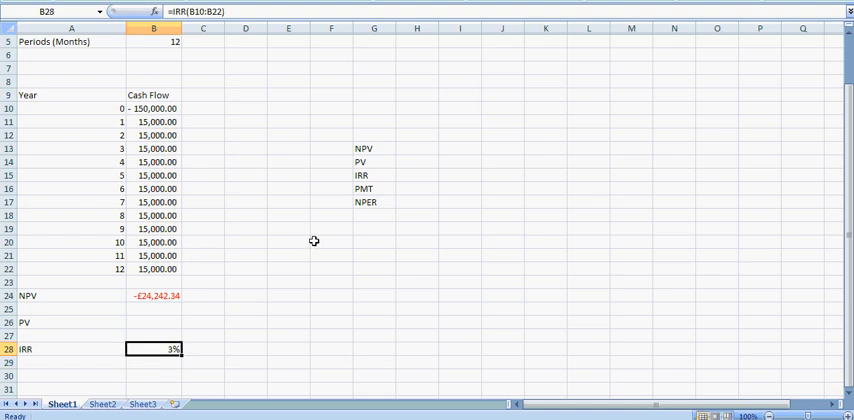
pyautogui.moveTo(264, 312)
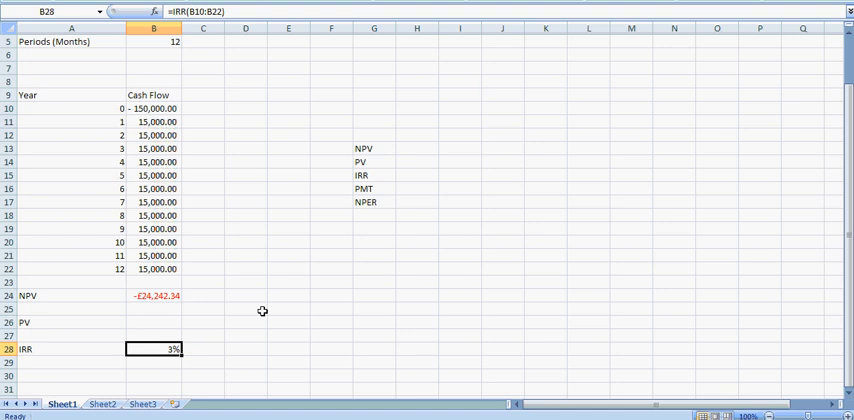
pyautogui.moveTo(244, 238)
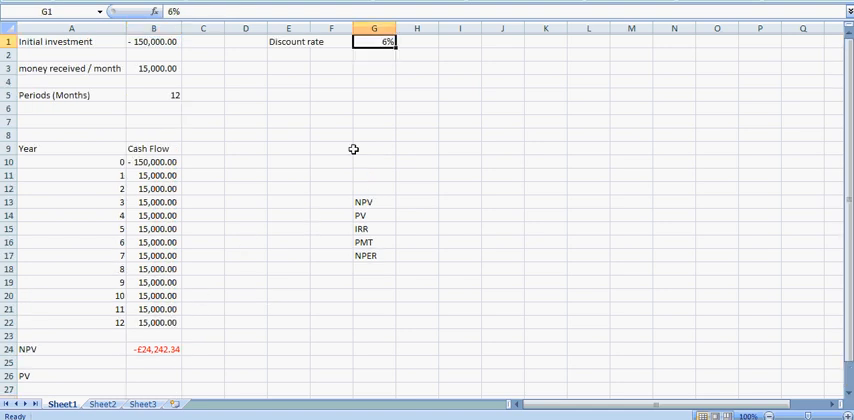
pyautogui.moveTo(338, 72)
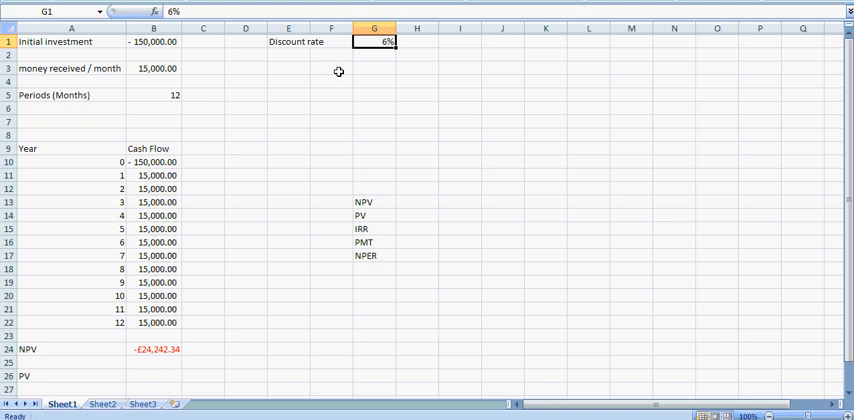
# Step: Write the note REJECT THIS PROJECT in D28 and select the IRR row A28:F28
pyautogui.scroll(-3)
pyautogui.write('R')
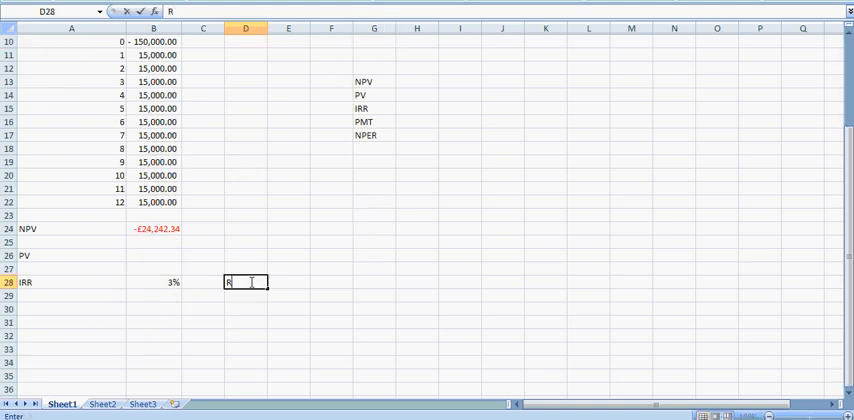
pyautogui.write('EJECT THIS PROJECT')
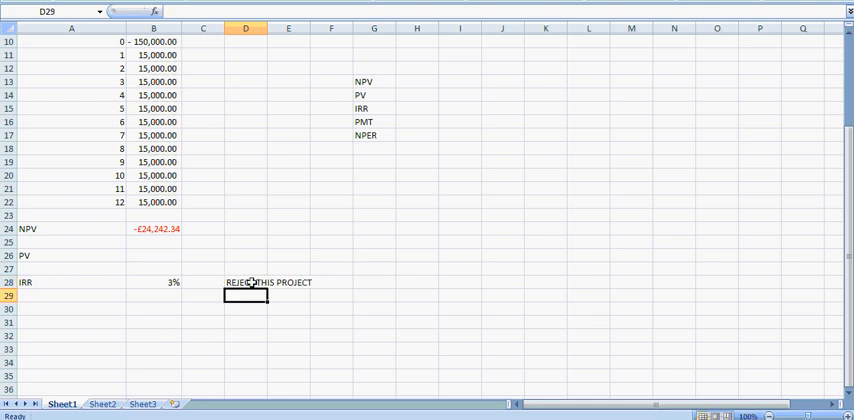
pyautogui.moveTo(152, 292)
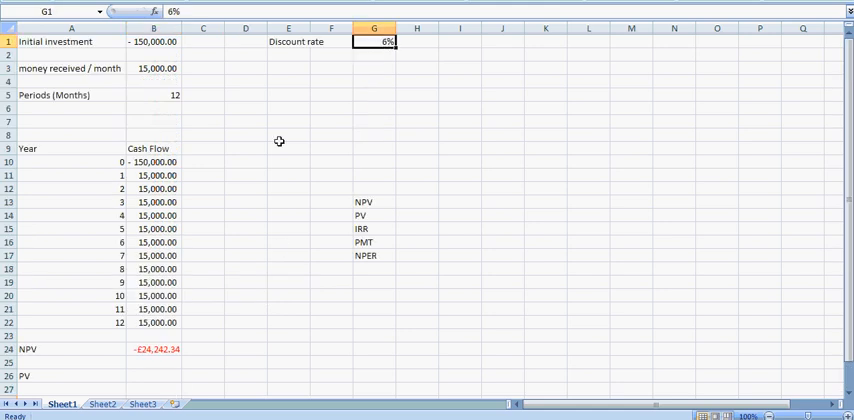
pyautogui.scroll(-3)
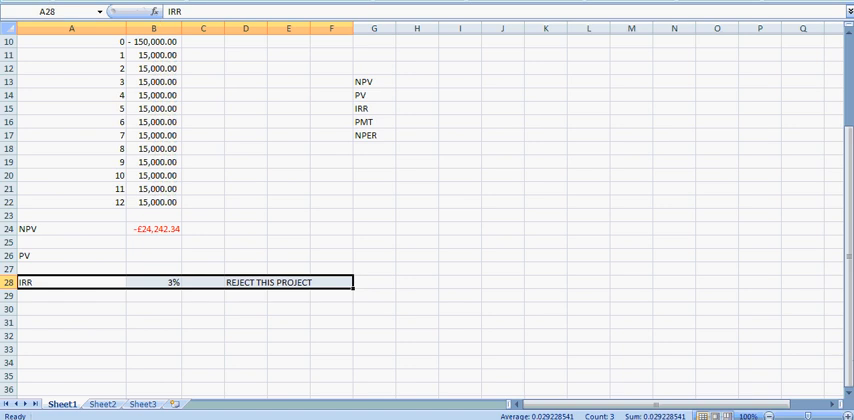
pyautogui.click(152, 228)
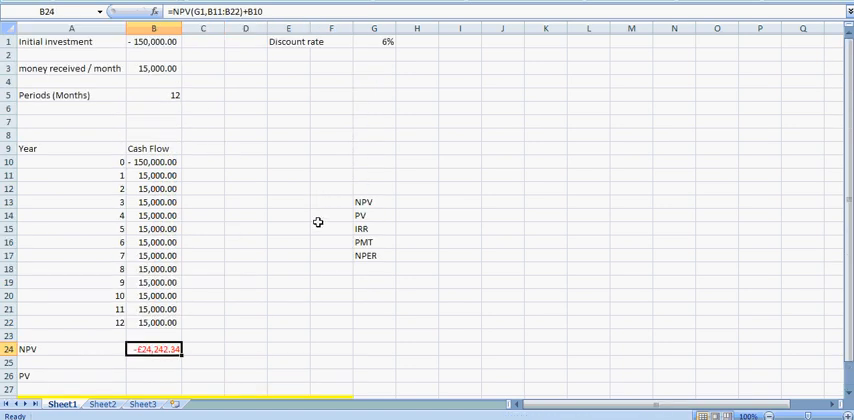
# Step: Fill the selected IRR row and its reject note with yellow highlight
pyautogui.scroll(-3)
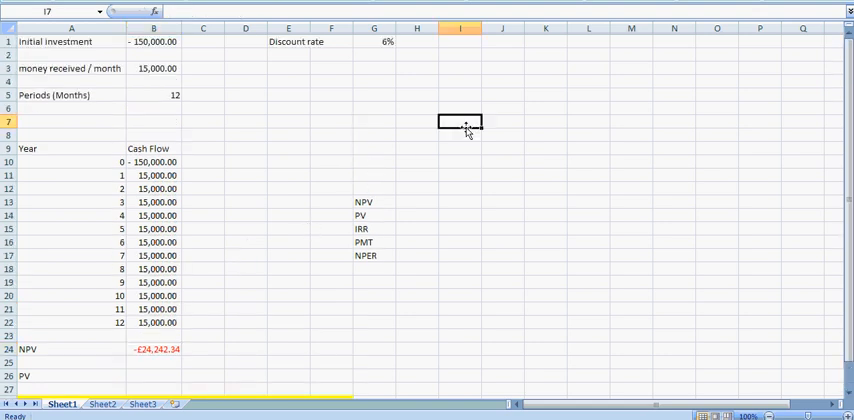
pyautogui.moveTo(152, 176); pyautogui.dragTo(152, 322)
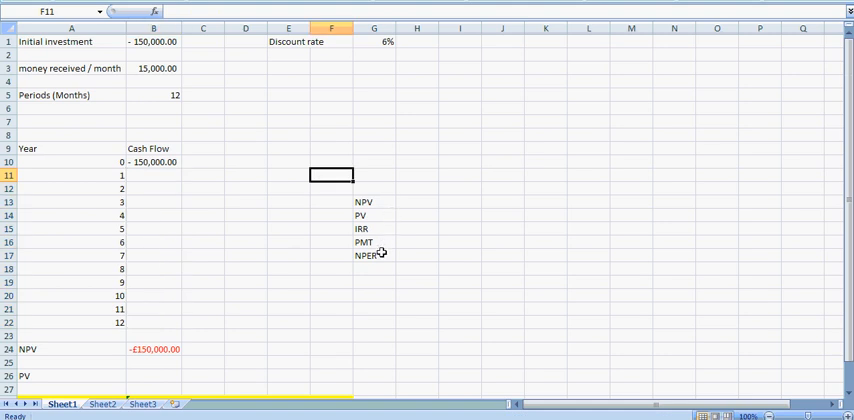
pyautogui.scroll(-3)
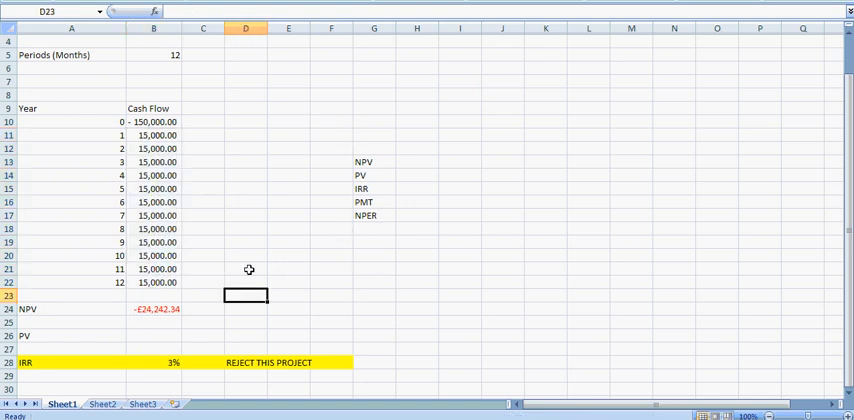
# Step: Enter =PMT(G1,B5,B24-150000) in E23, giving a payment of about £20,783.11
pyautogui.click(288, 296)
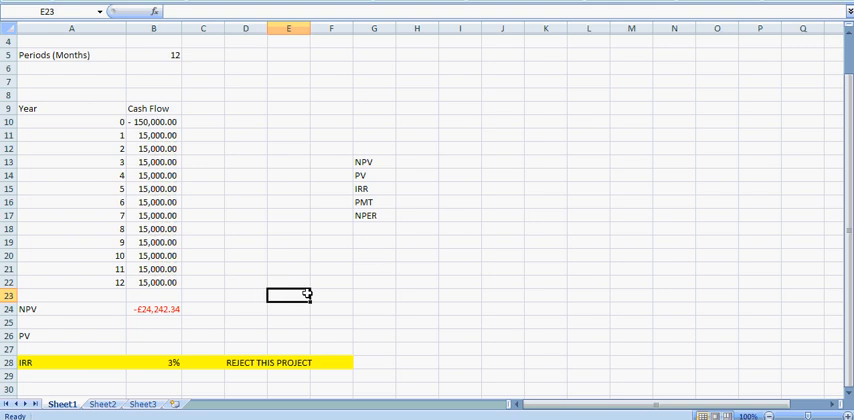
pyautogui.write('=pmt(G1,')
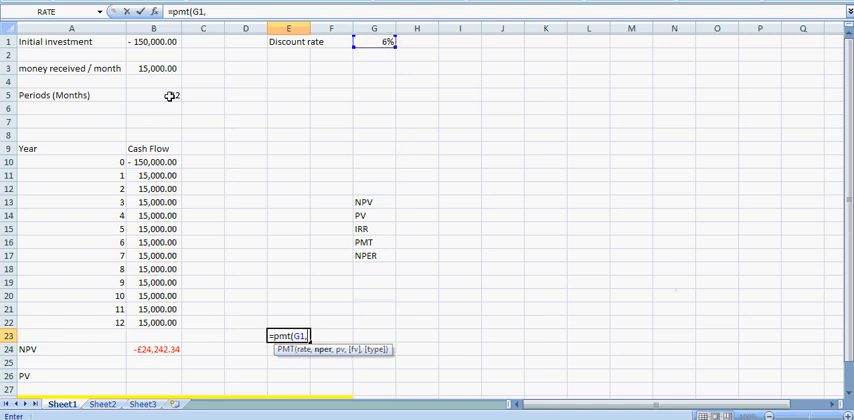
pyautogui.click(152, 96)
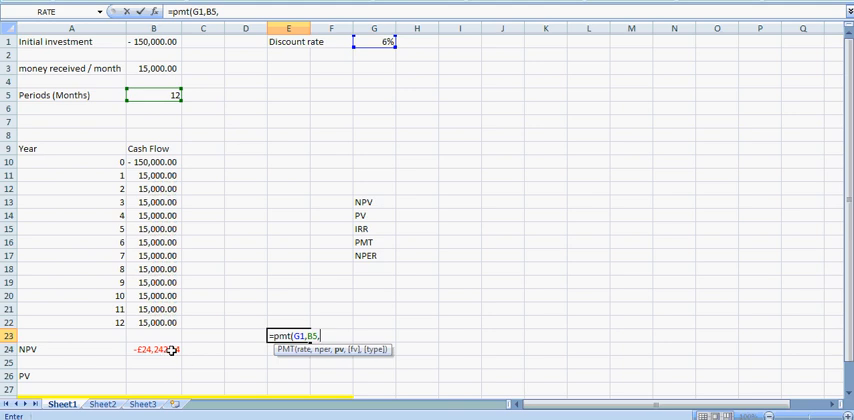
pyautogui.click(152, 348)
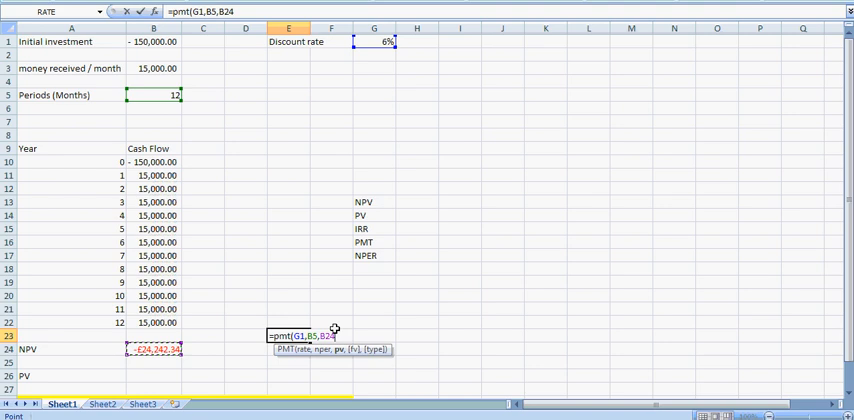
pyautogui.write('-')
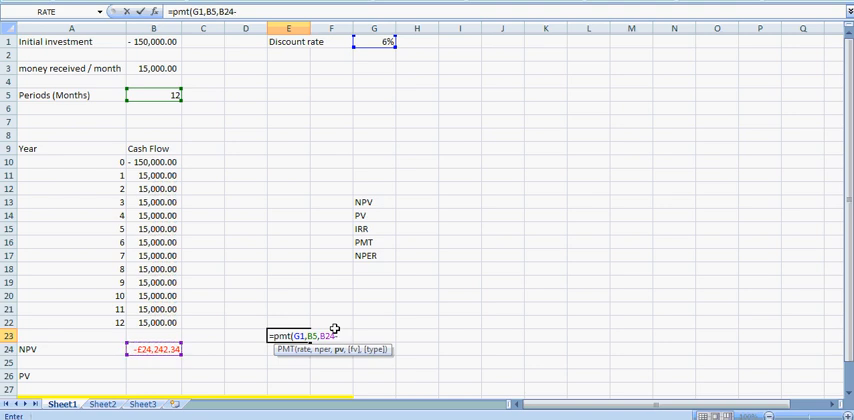
pyautogui.write('-100')
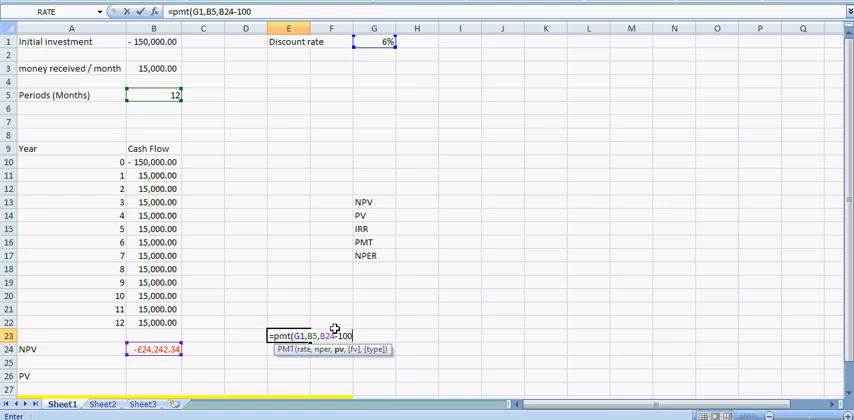
pyautogui.press('BackSpace')
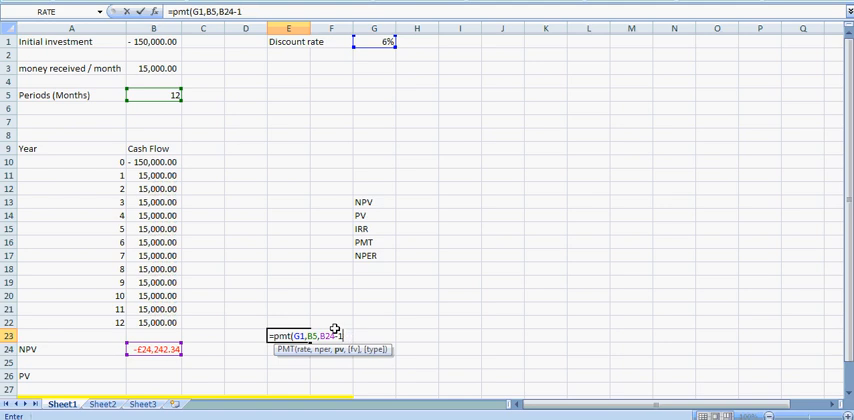
pyautogui.write('50000')
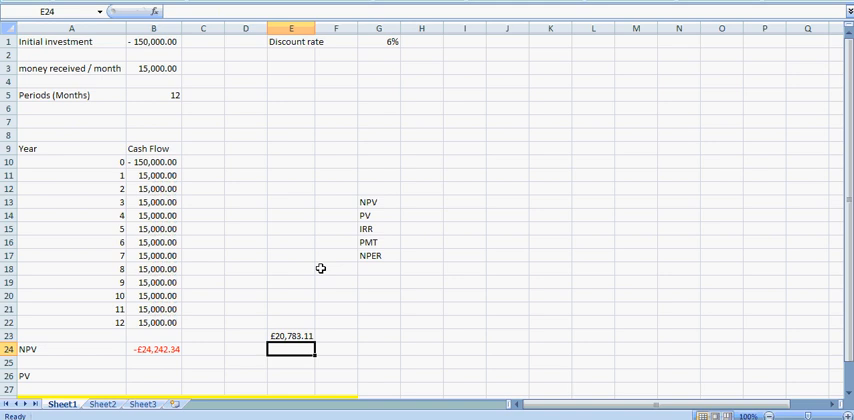
# Step: Clear the demo payment result from E23, leaving the -£24,242.34 NPV in place
pyautogui.click(292, 336)
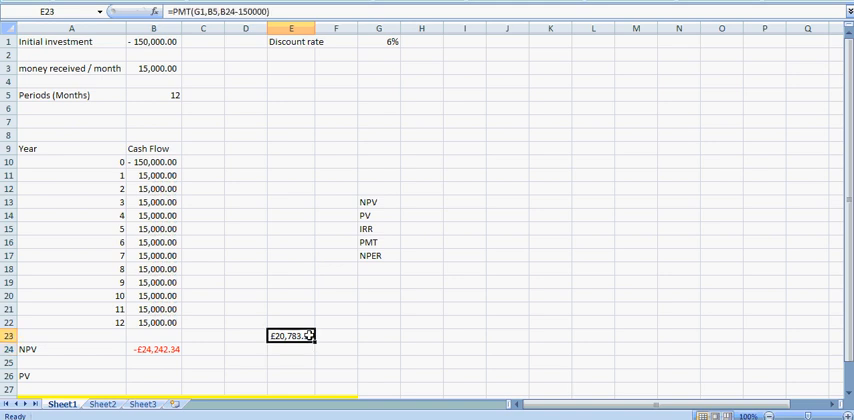
pyautogui.press('Delete')
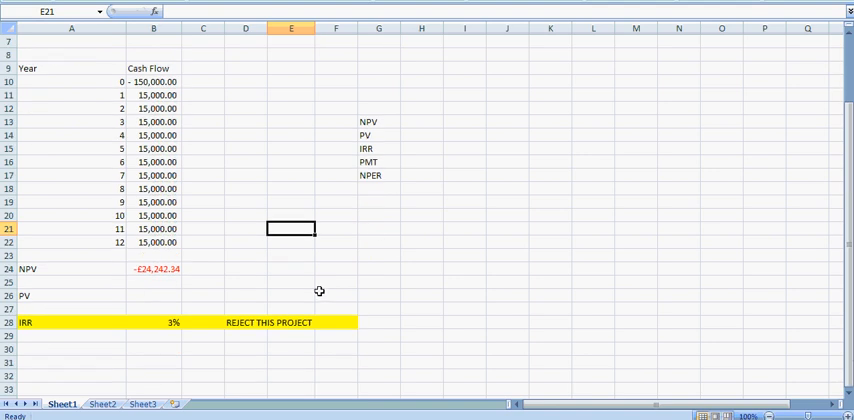
pyautogui.scroll(3)
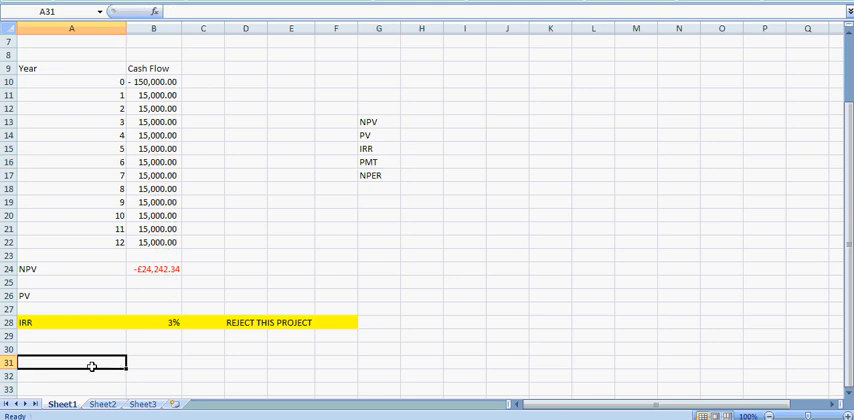
pyautogui.write('pmt(')
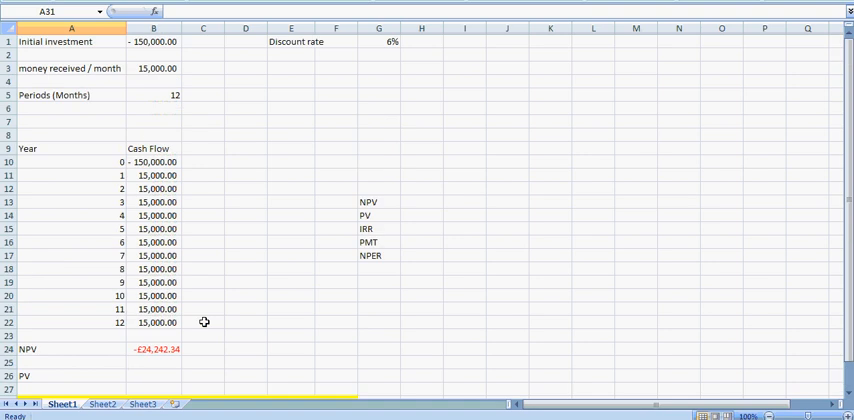
pyautogui.click(378, 254)
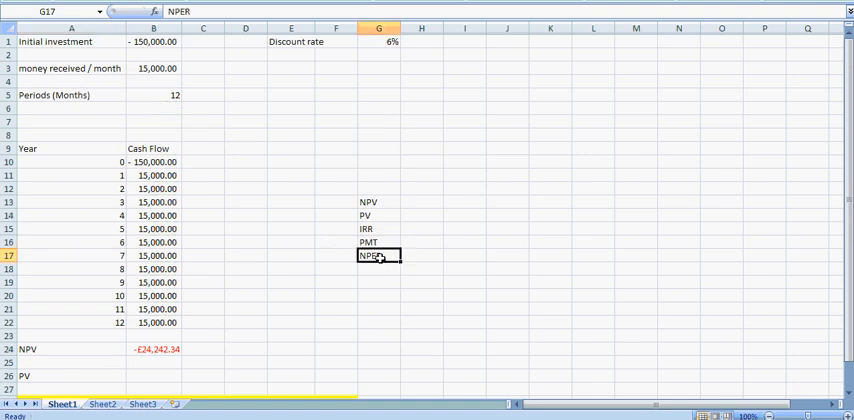
pyautogui.moveTo(252, 164)
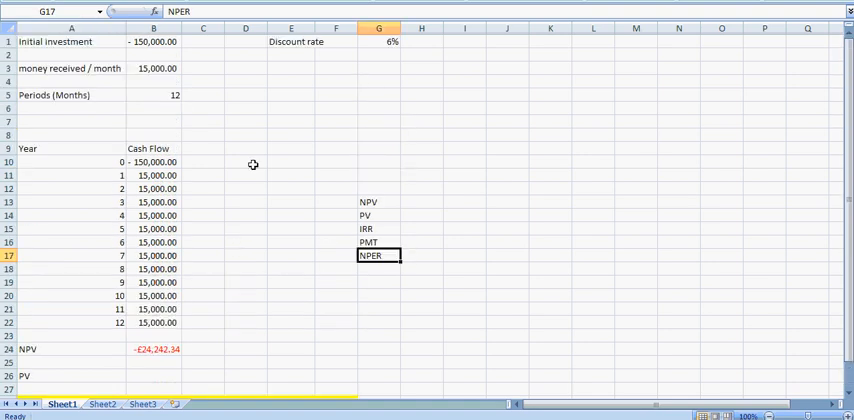
pyautogui.write('=nper')
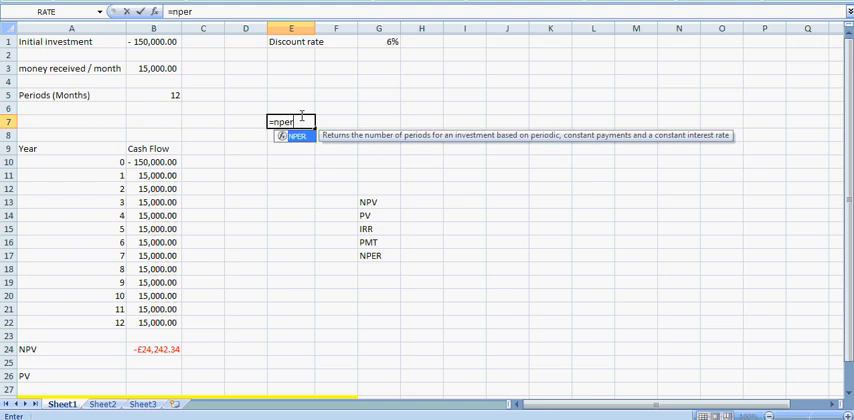
pyautogui.write('(')
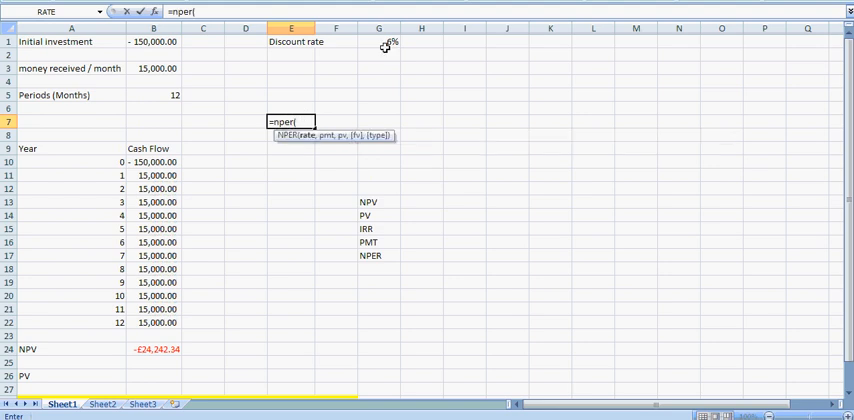
pyautogui.click(378, 42)
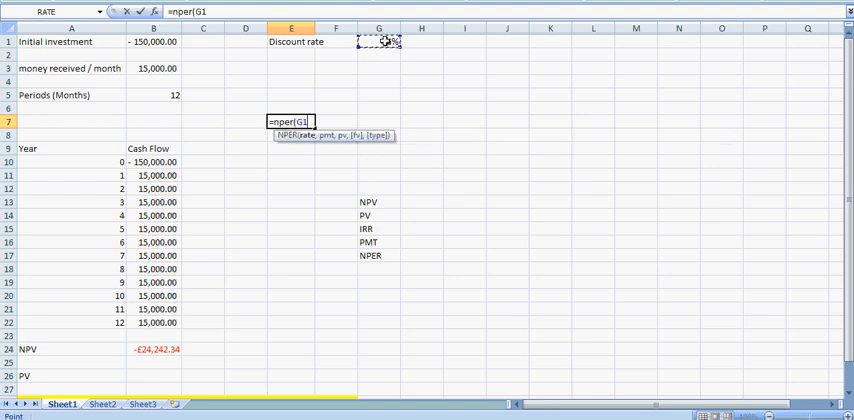
pyautogui.click(152, 68)
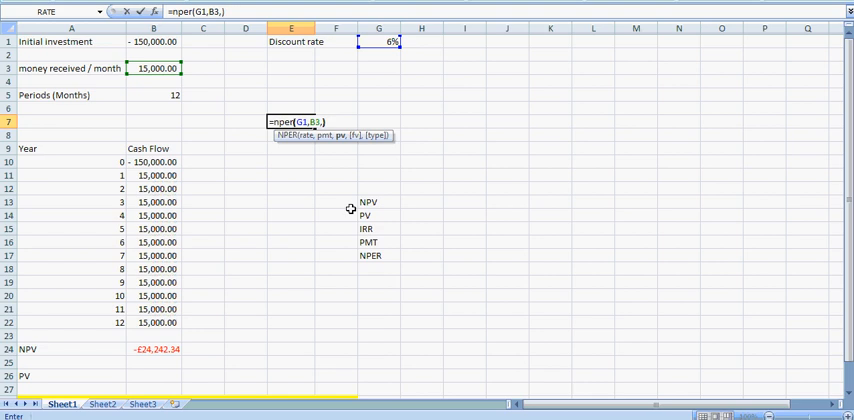
pyautogui.press('Escape')
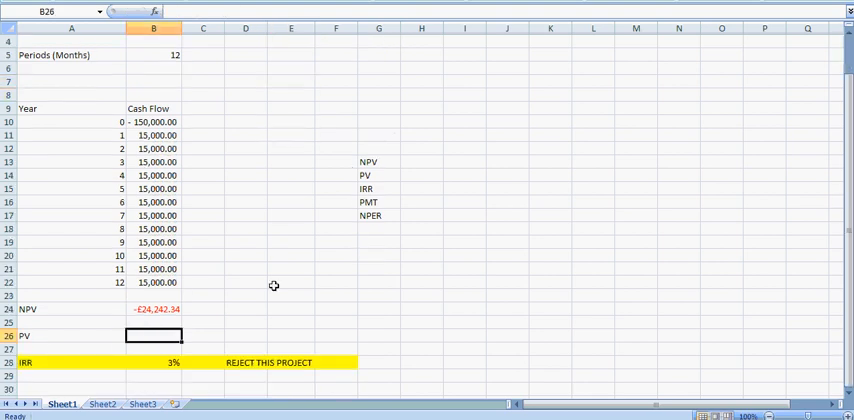
pyautogui.moveTo(286, 268)
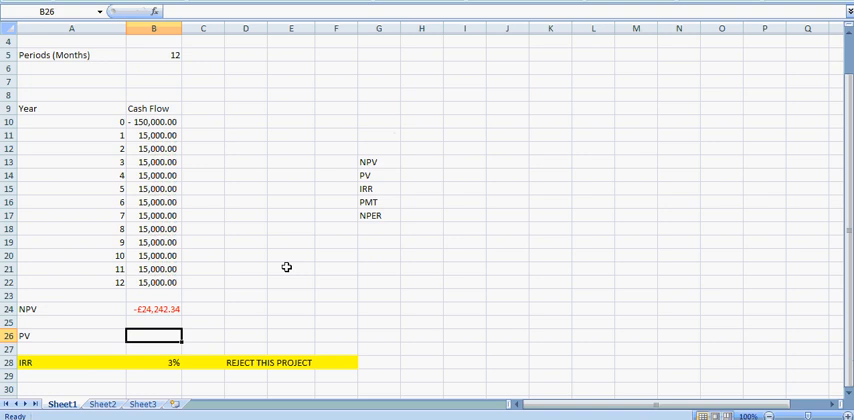
pyautogui.click(378, 214)
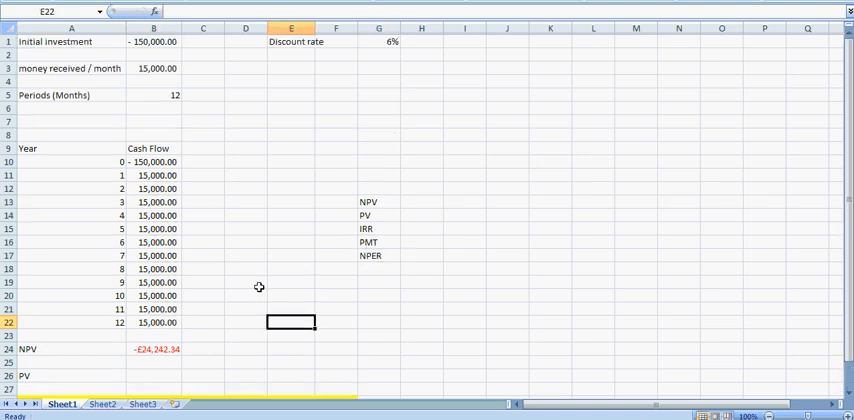
pyautogui.moveTo(258, 280)
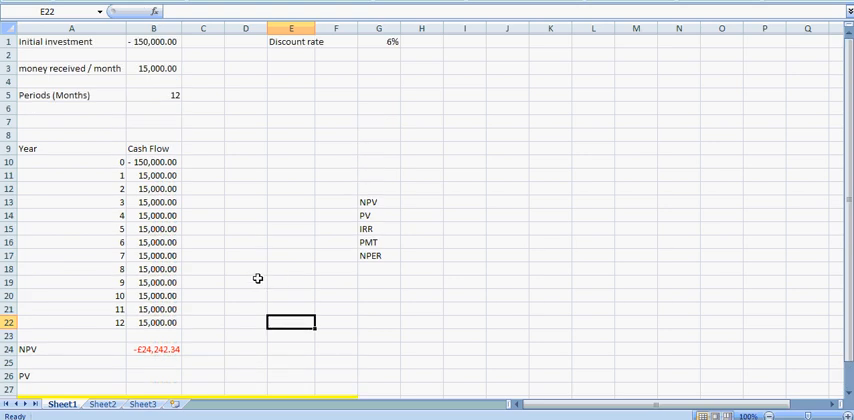
pyautogui.scroll(-3)
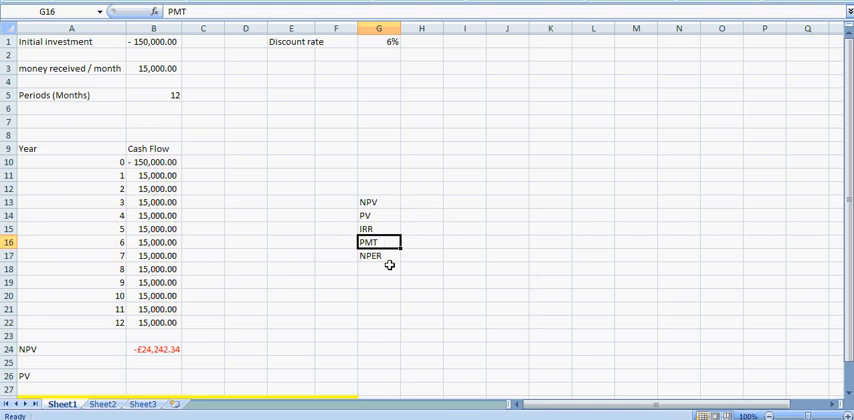
pyautogui.moveTo(388, 256)
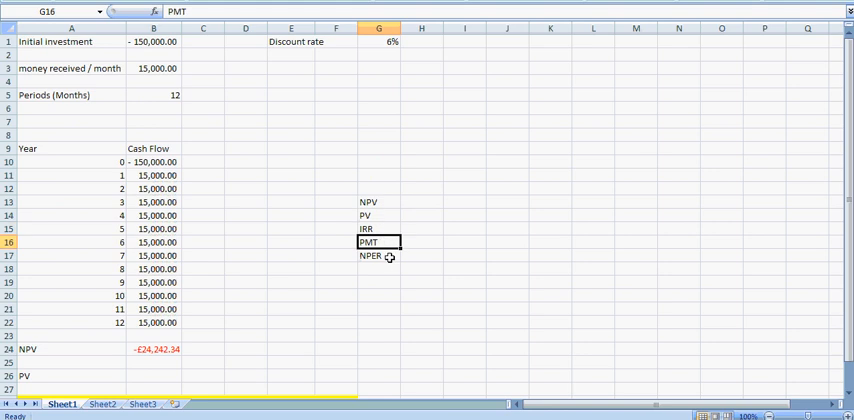
pyautogui.click(378, 254)
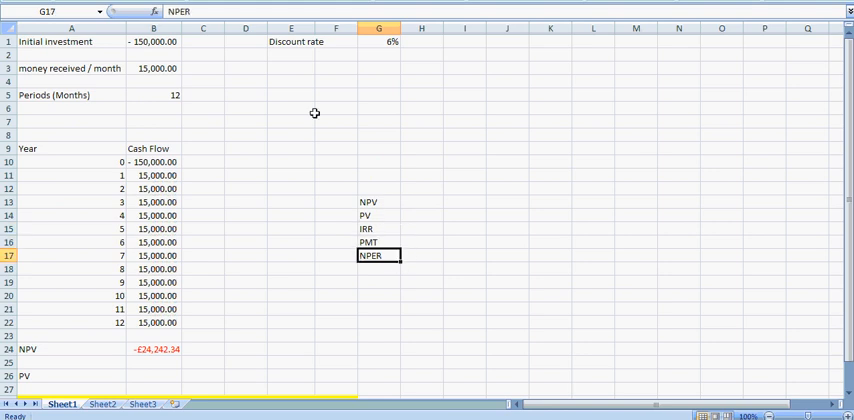
pyautogui.click(152, 94)
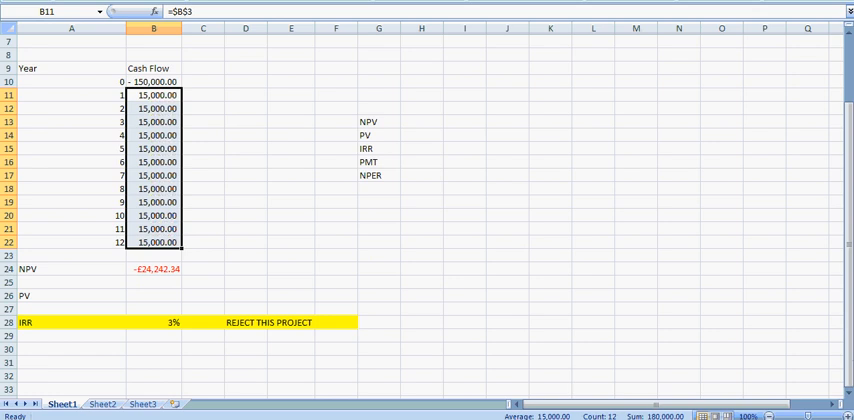
pyautogui.moveTo(432, 272)
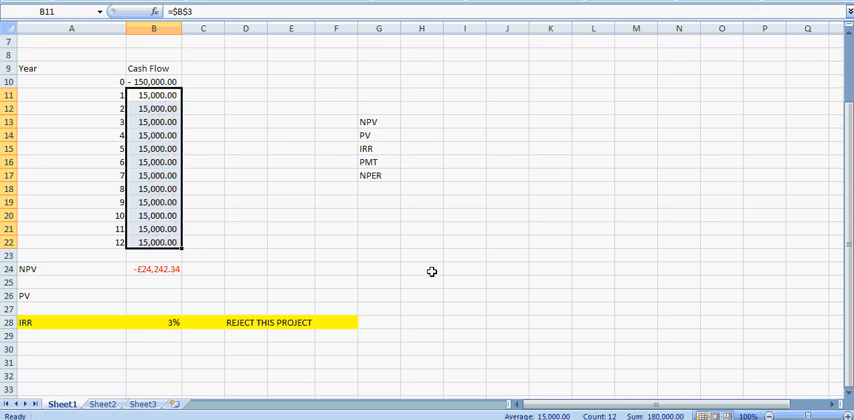
pyautogui.click(152, 268)
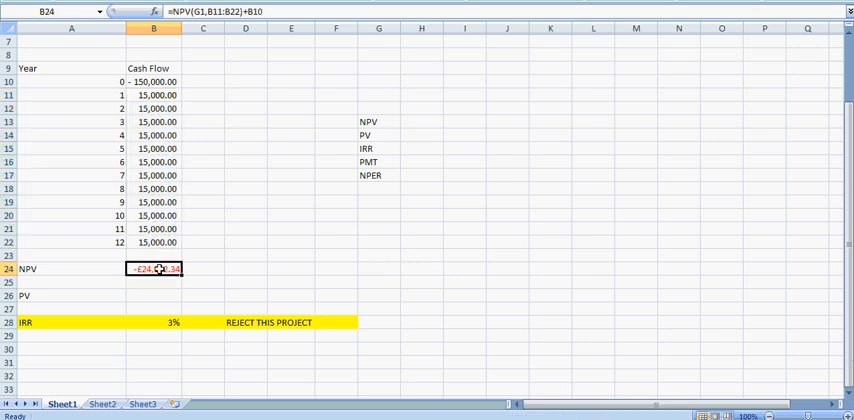
pyautogui.moveTo(232, 240)
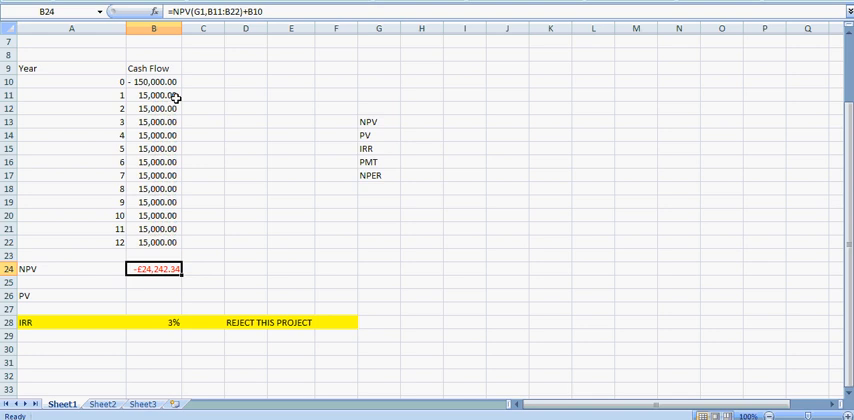
pyautogui.moveTo(90, 92)
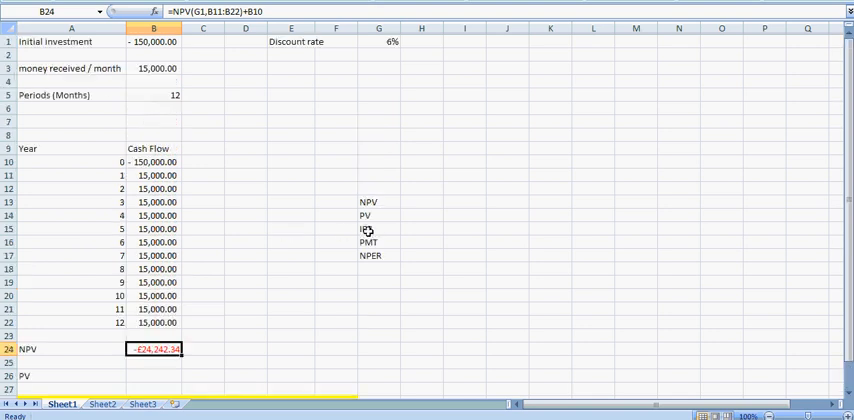
pyautogui.scroll(-3)
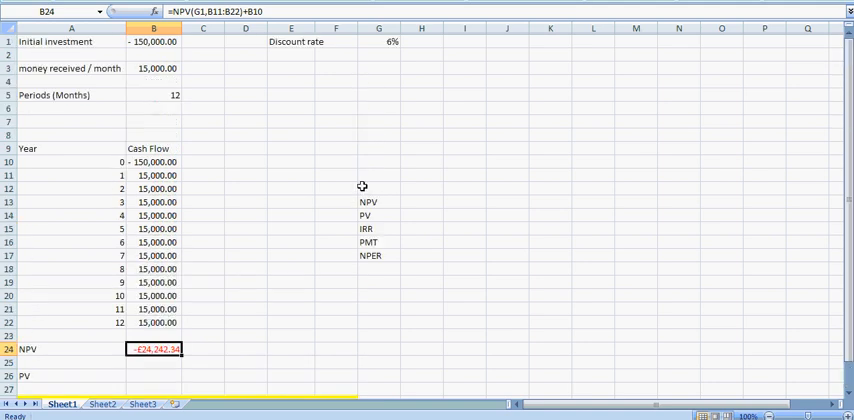
pyautogui.moveTo(362, 170)
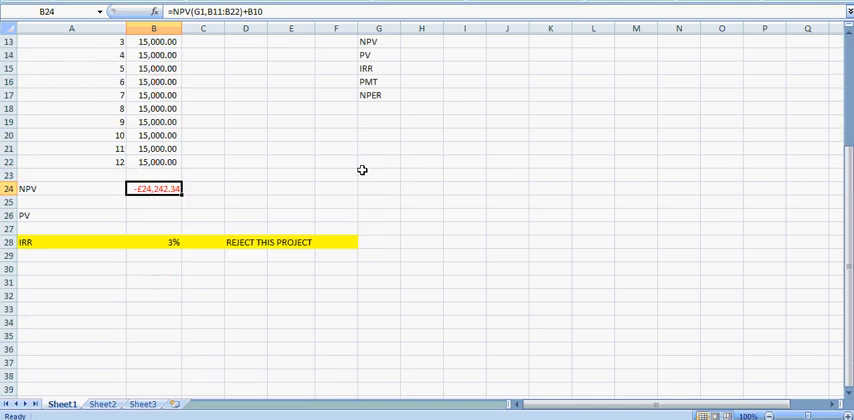
pyautogui.scroll(-3)
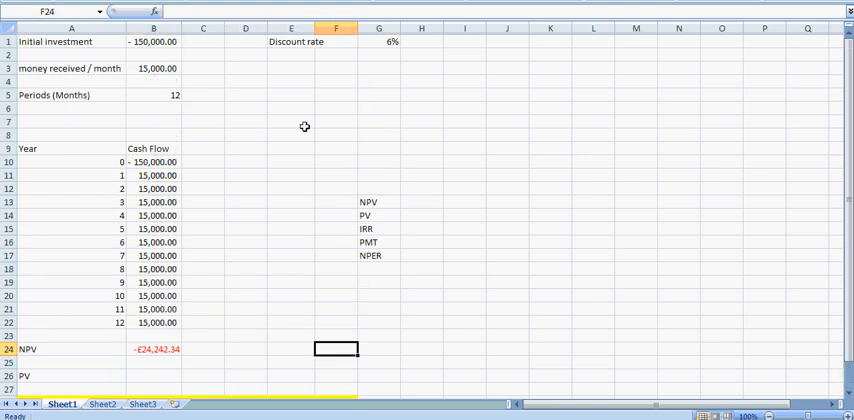
# Step: Label the Cash Flow column A in B8 and add a B label in D8 for a second project
pyautogui.scroll(-3)
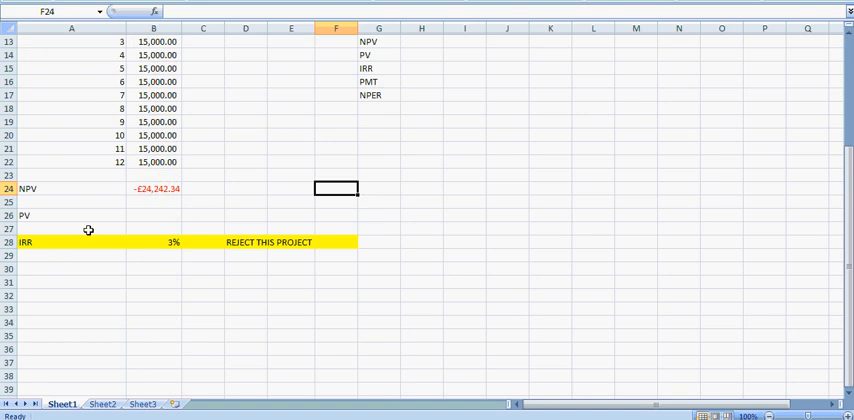
pyautogui.click(152, 188)
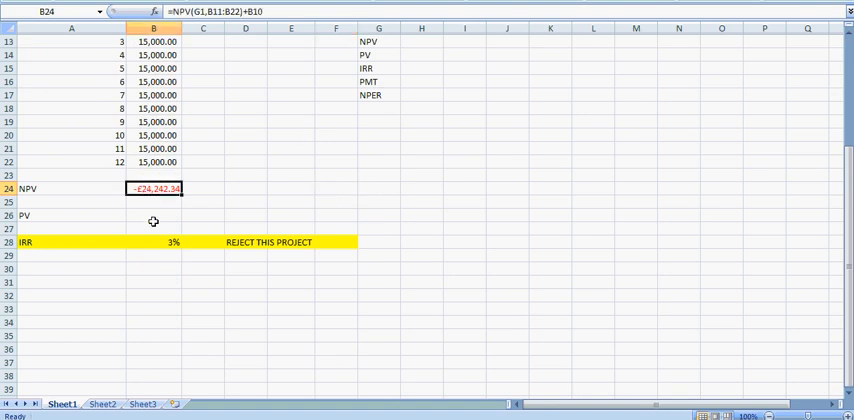
pyautogui.moveTo(180, 248)
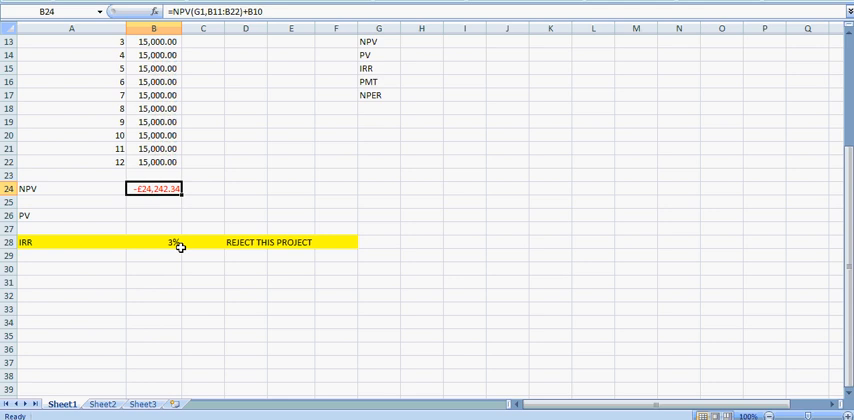
pyautogui.moveTo(380, 176)
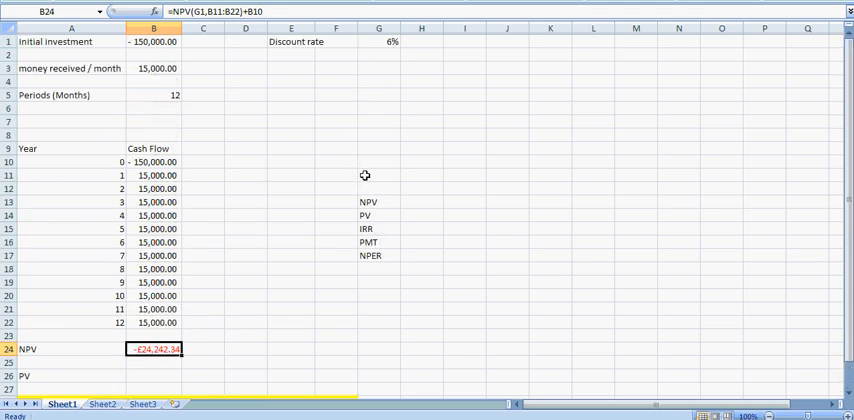
pyautogui.moveTo(244, 148); pyautogui.dragTo(244, 322)
pyautogui.write('B')
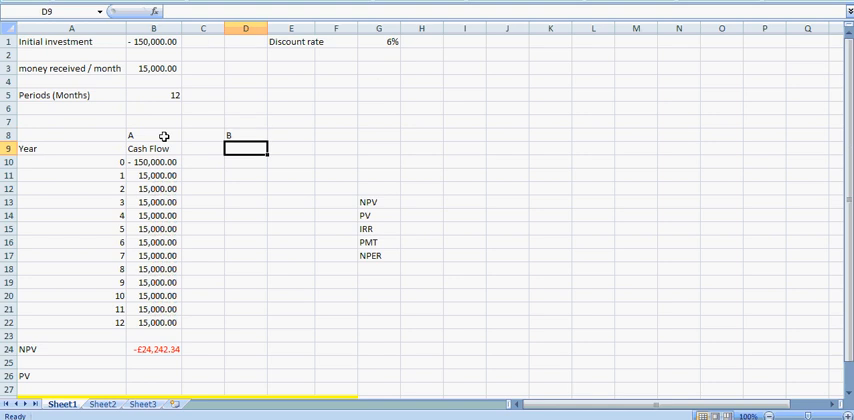
# Step: Delete the B label from D8 so only the A label remains above Cash Flow
pyautogui.click(244, 136)
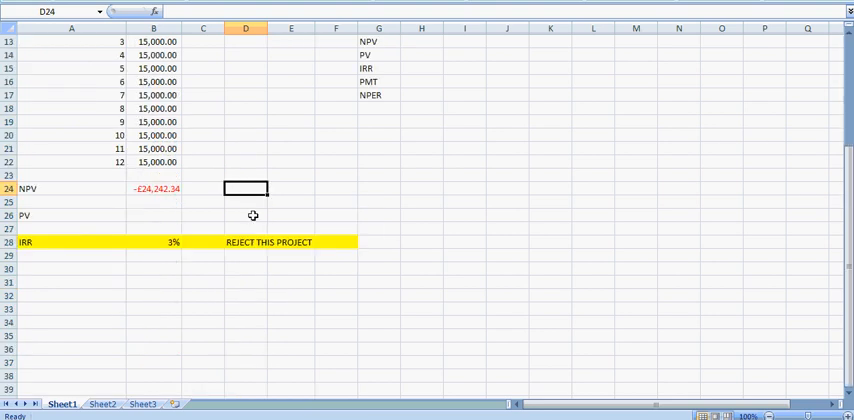
pyautogui.click(244, 214)
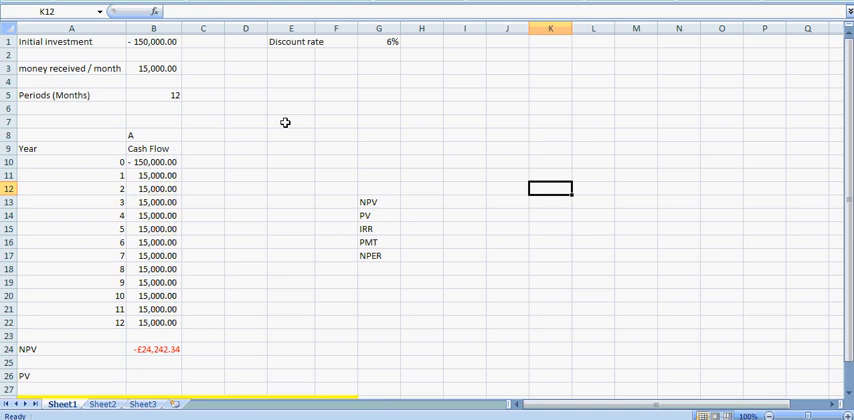
pyautogui.moveTo(284, 156)
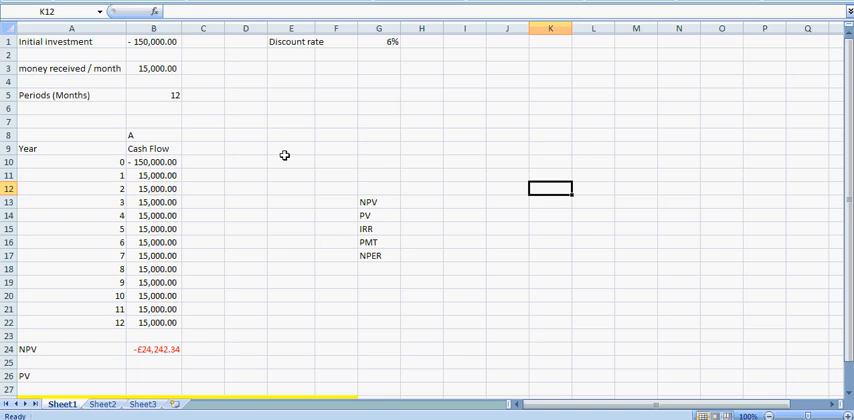